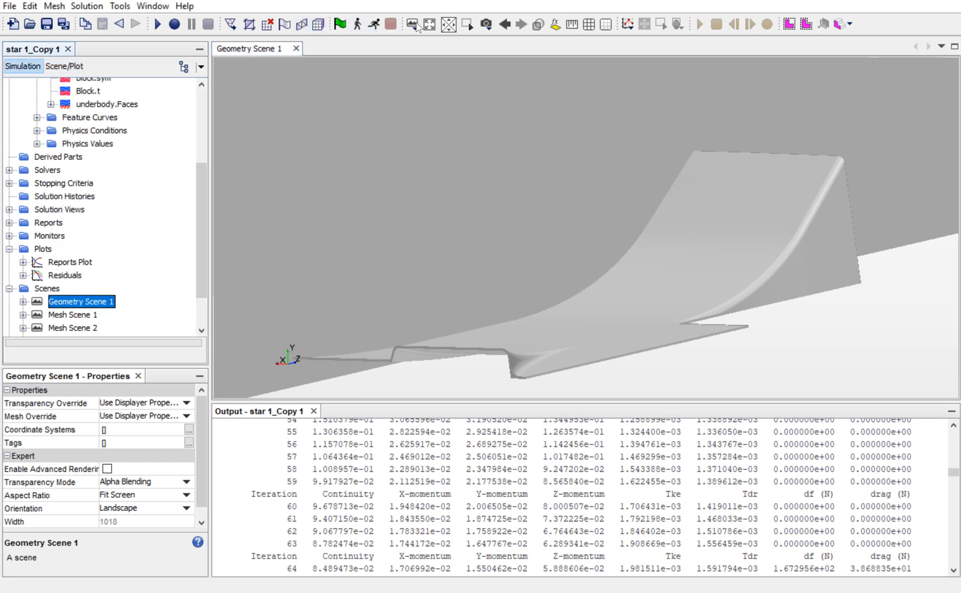
Create a new scalar scene and expand its Scalar 1 displayer in the scene tree
click(412, 23)
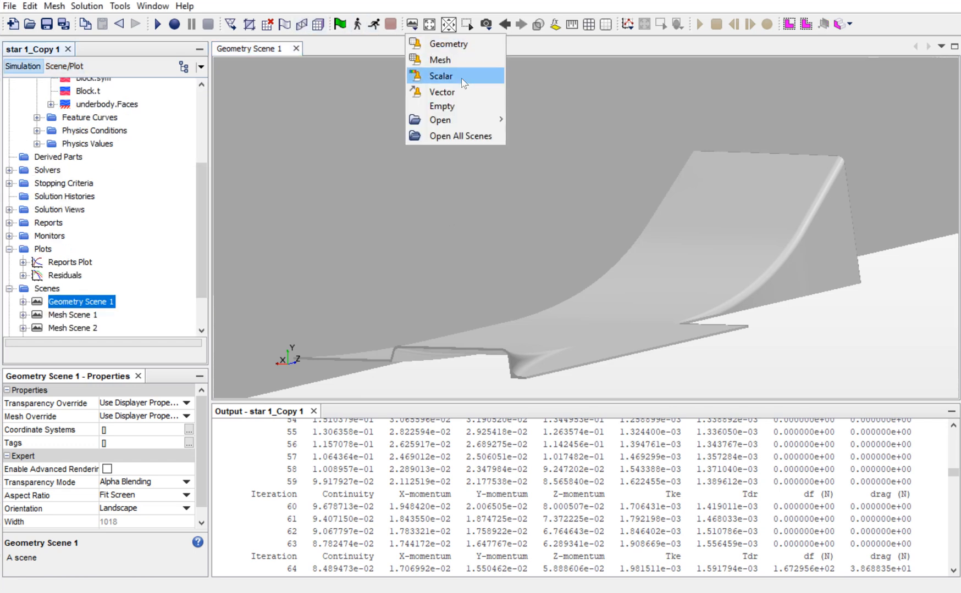
click(441, 76)
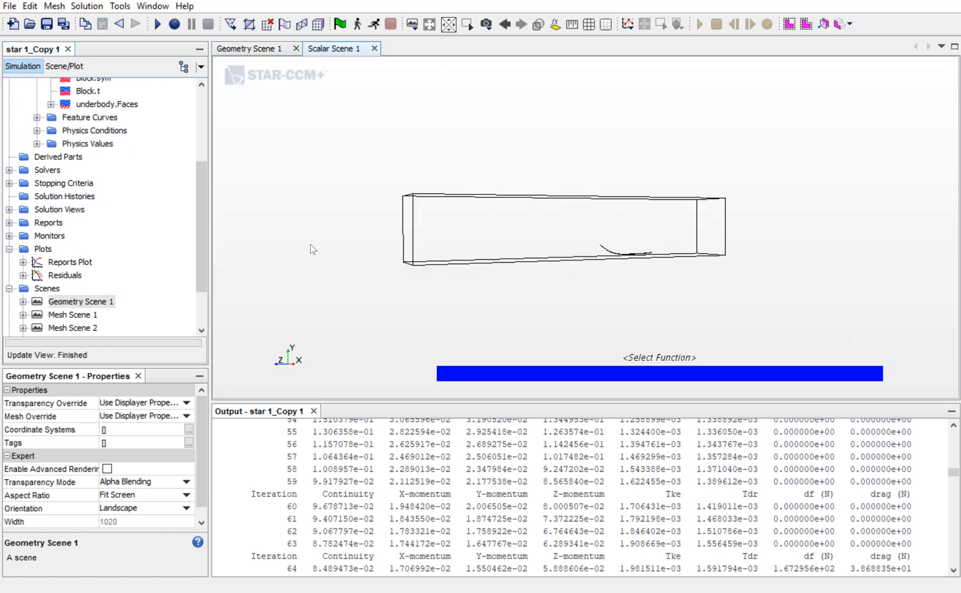
click(64, 66)
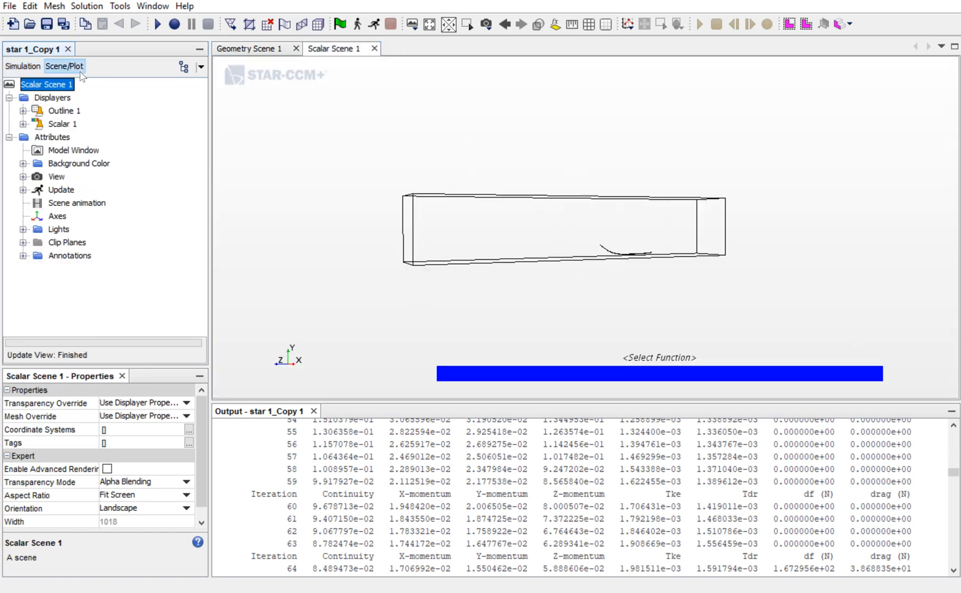
click(23, 124)
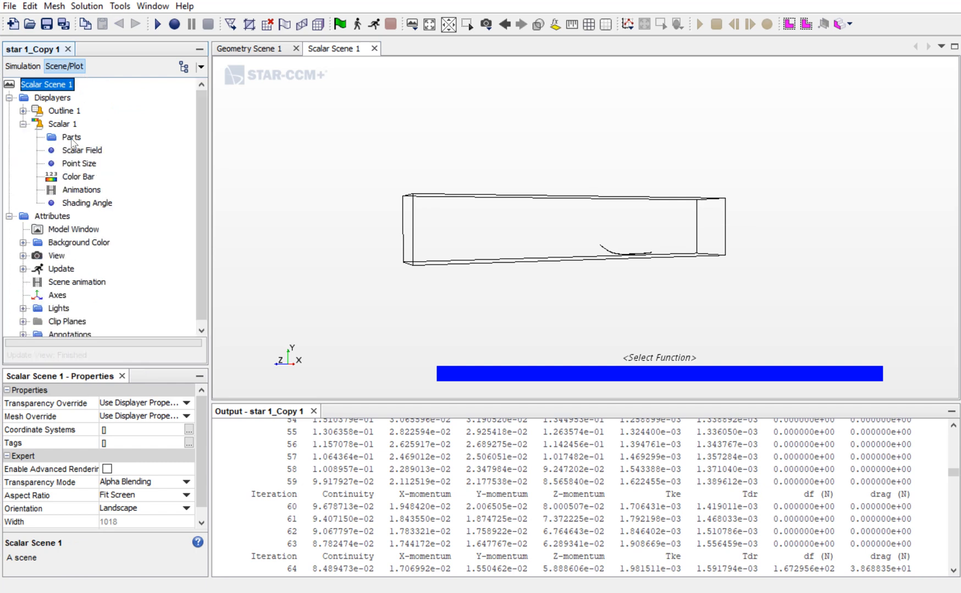
Set the Scalar 1 displayer parts to the underbody.Faces and Block.sym boundaries
click(71, 137)
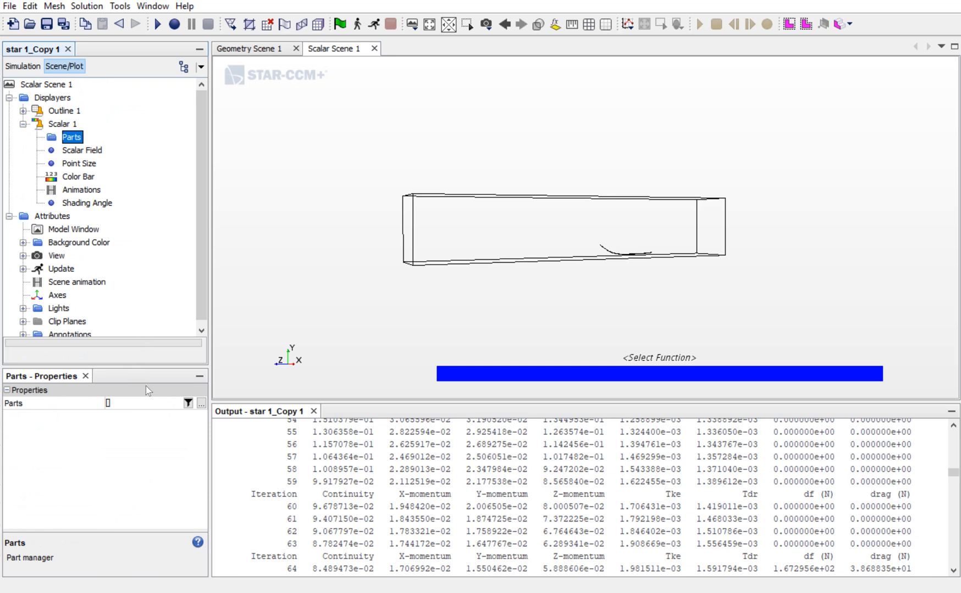
click(199, 403)
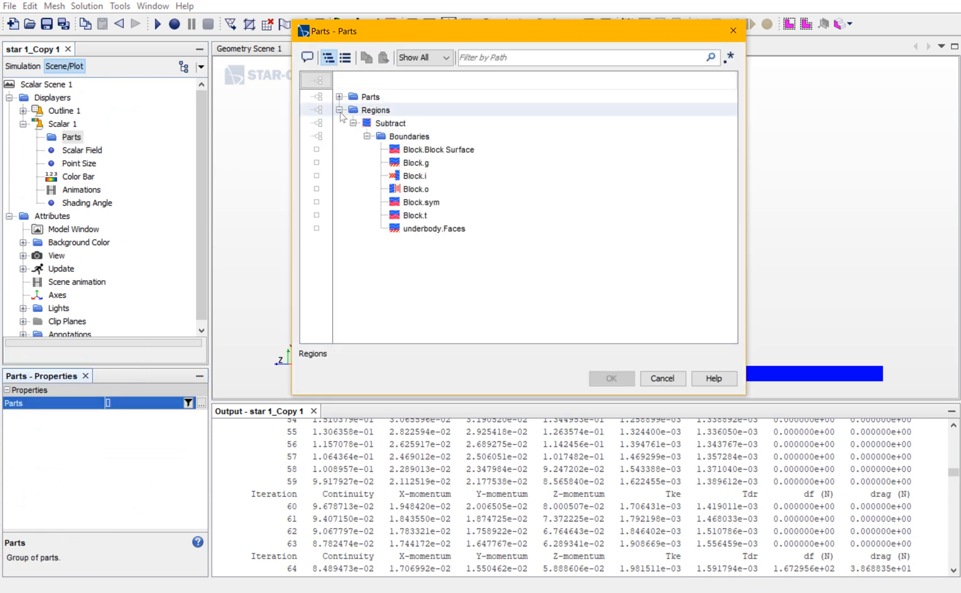
click(415, 215)
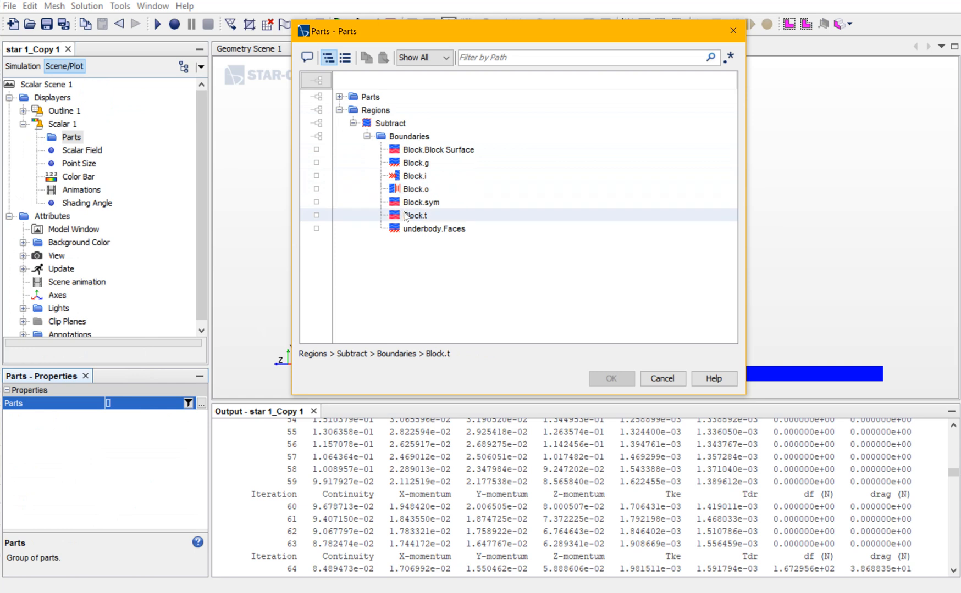
click(433, 229)
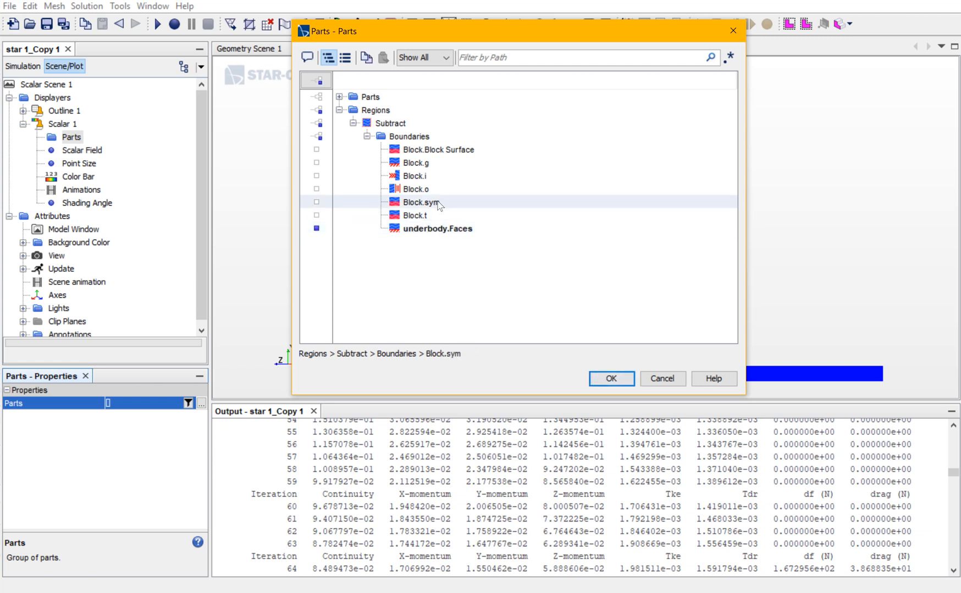
mouse_move(439, 226)
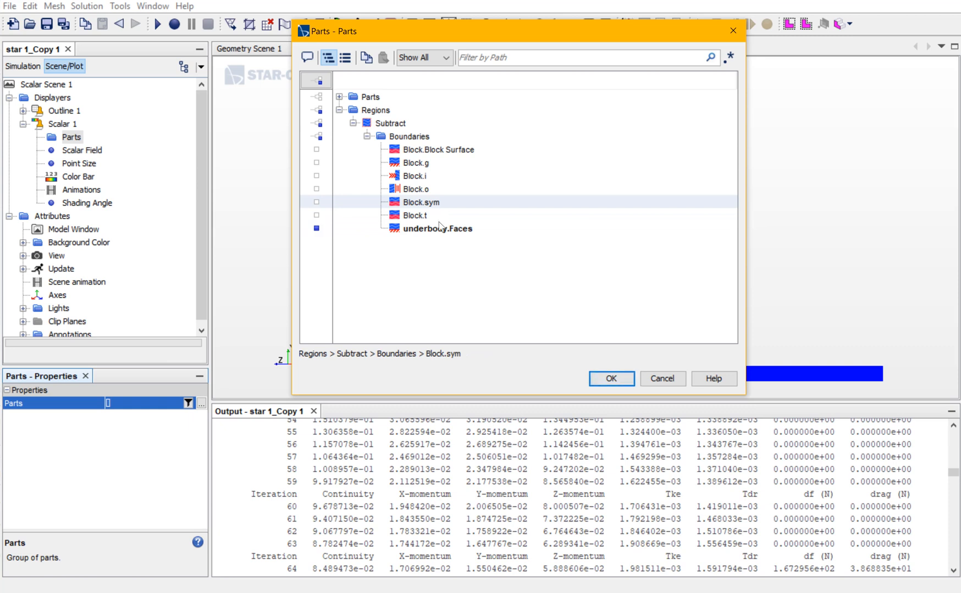
mouse_move(450, 213)
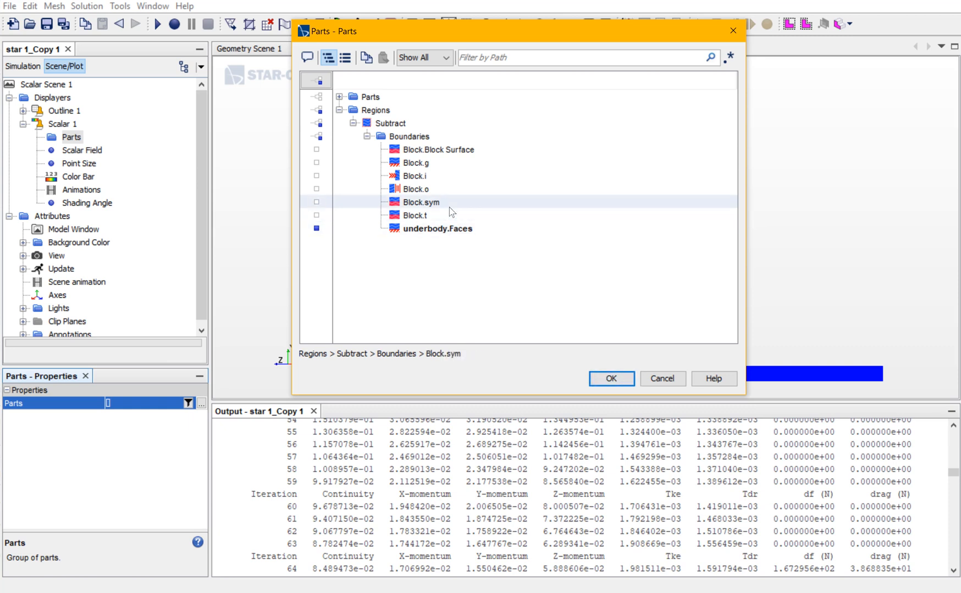
click(316, 202)
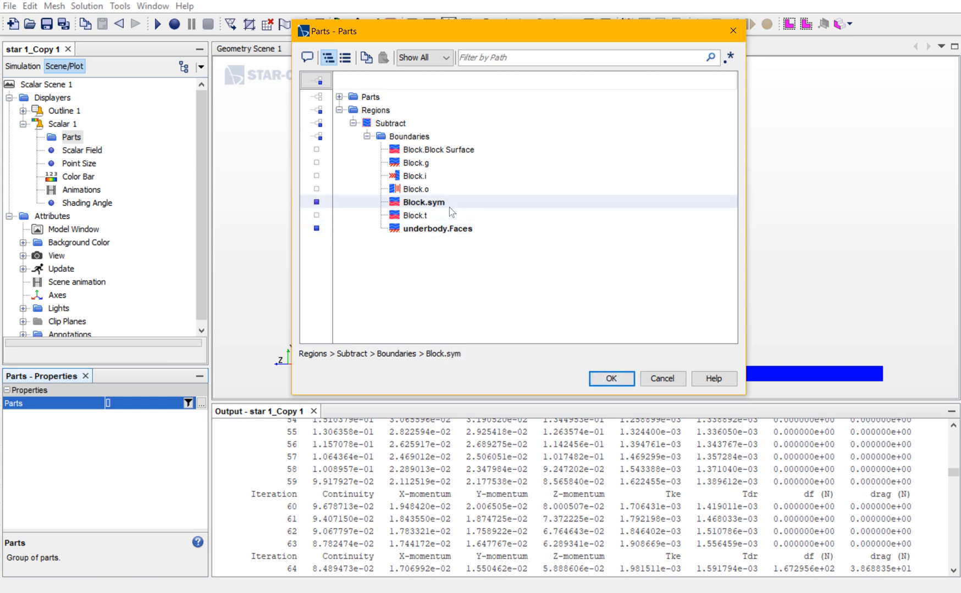
click(609, 379)
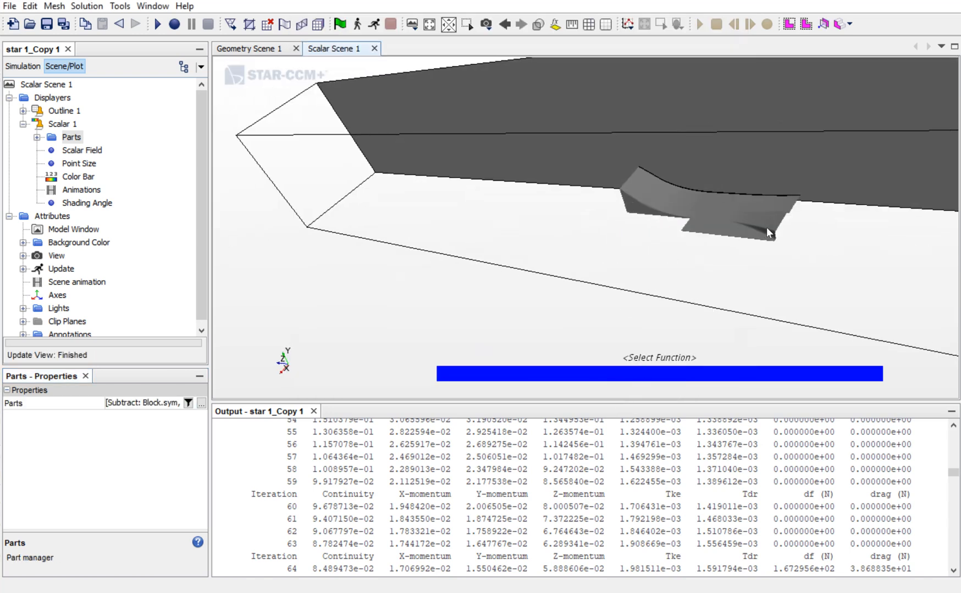
Set the scalar colour bar function to Absolute Pressure
click(65, 111)
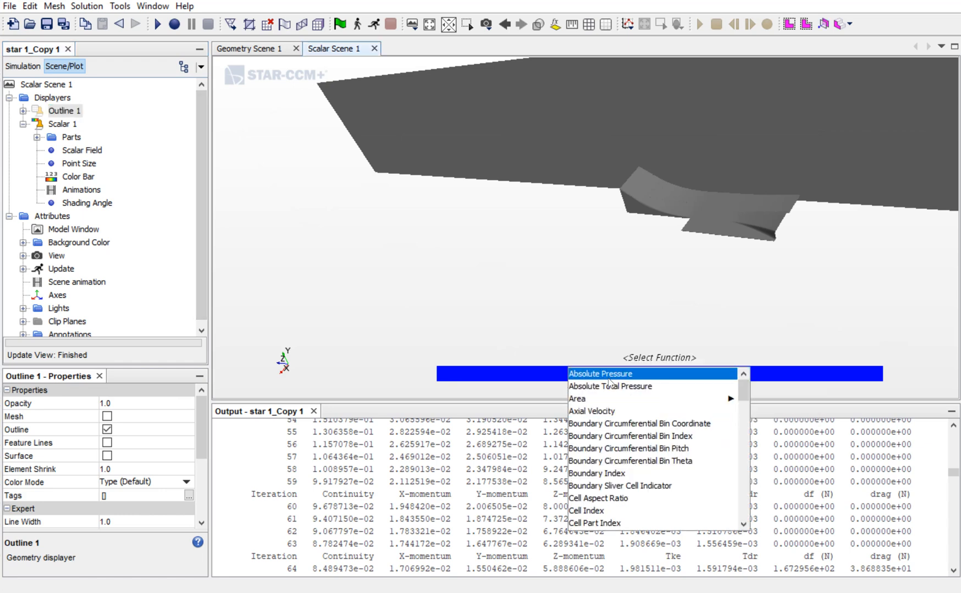
click(600, 374)
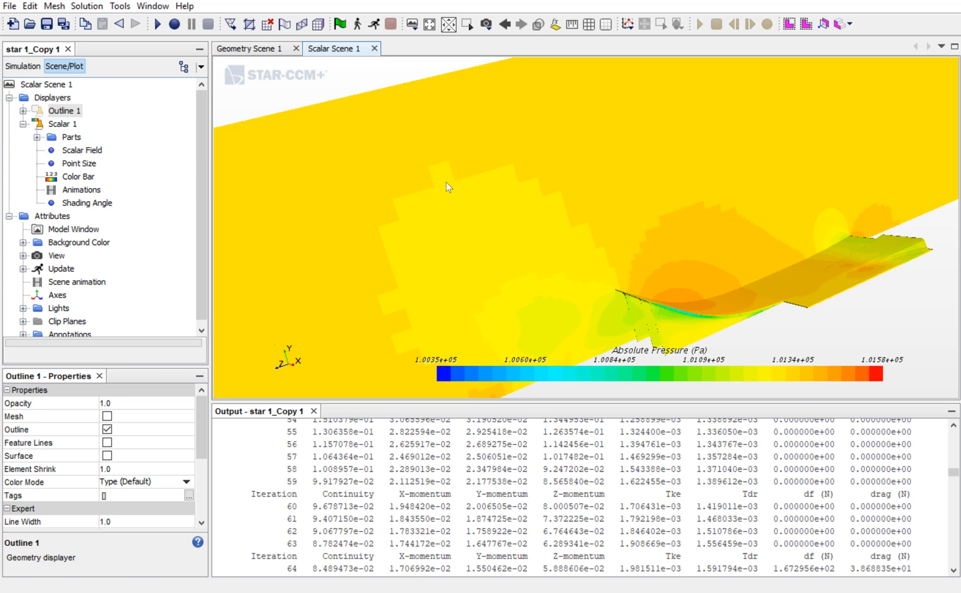
mouse_move(464, 184)
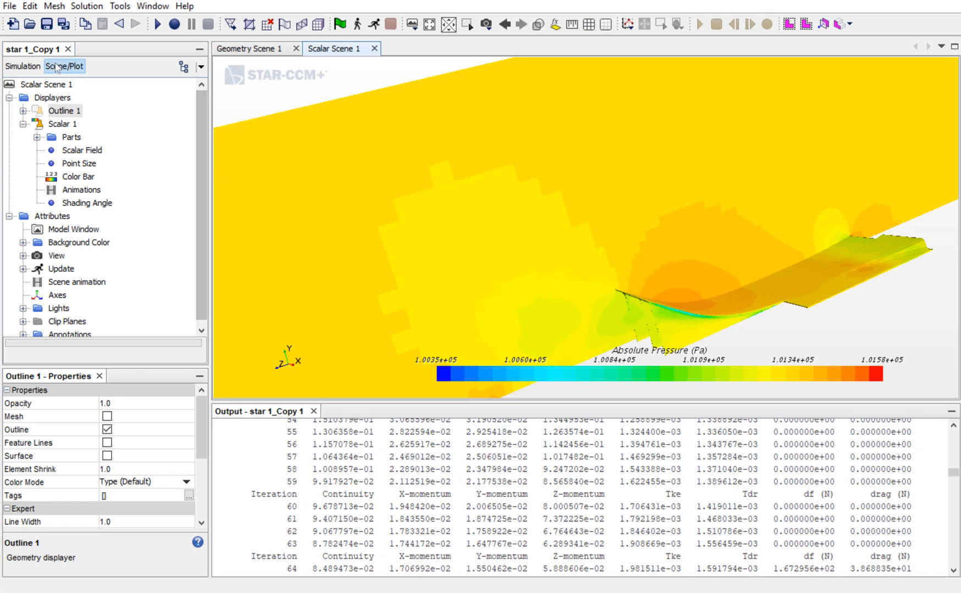
mouse_move(75, 137)
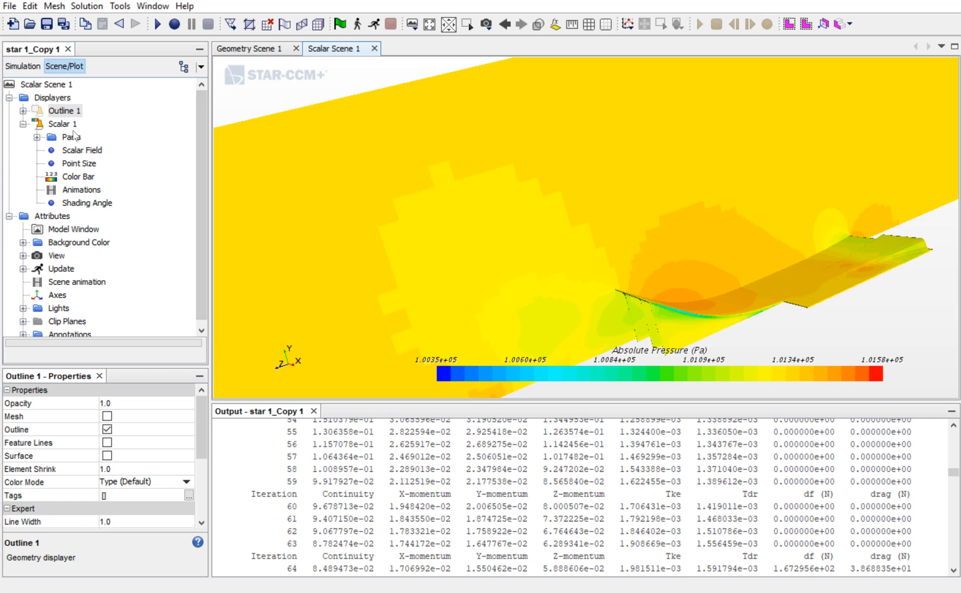
Set the Scalar 1 contour style to Smooth Filled
click(62, 124)
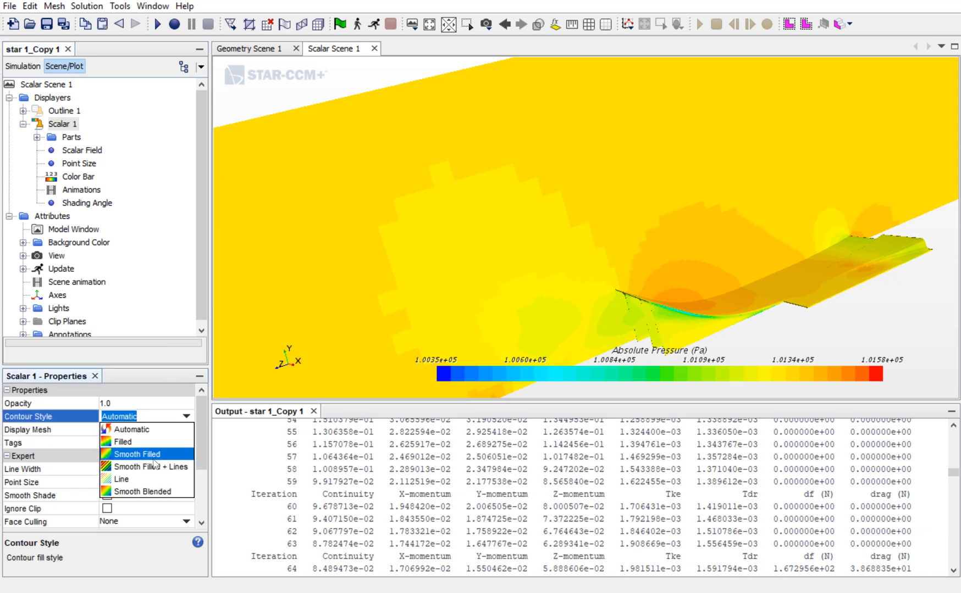
click(135, 454)
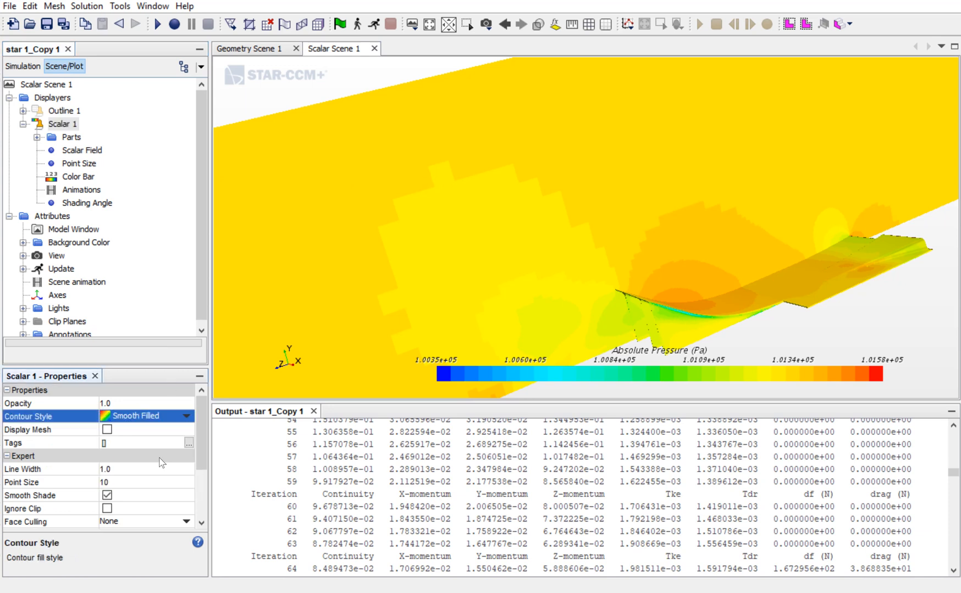
mouse_move(503, 234)
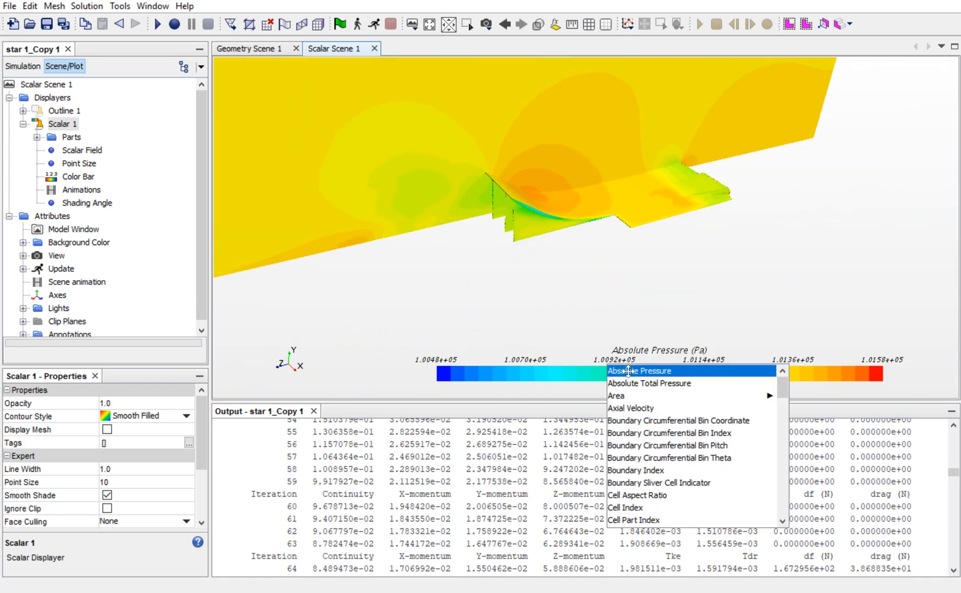
Switch the scalar colour bar function to Velocity > Magnitude
scroll(down, 3)
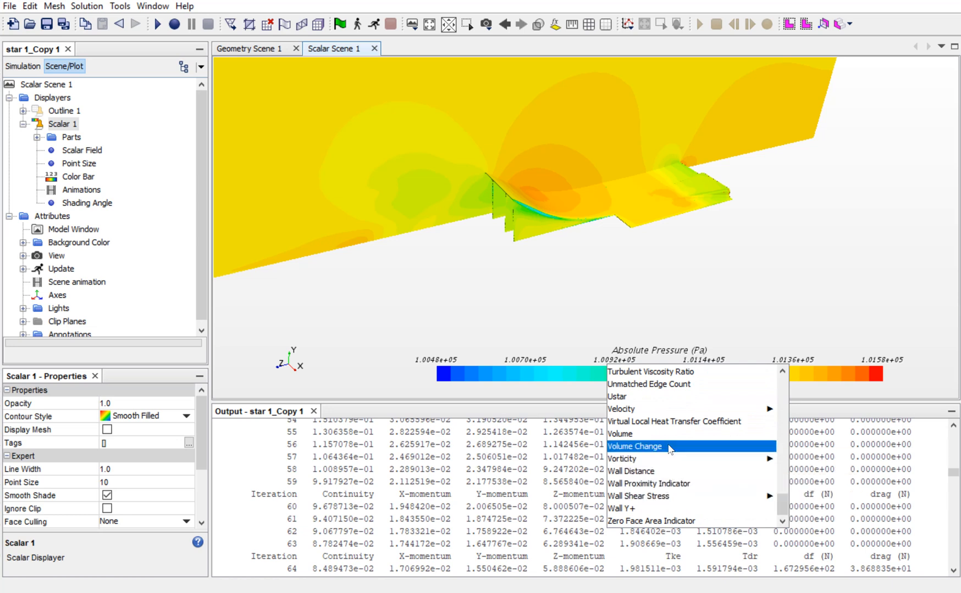
click(620, 409)
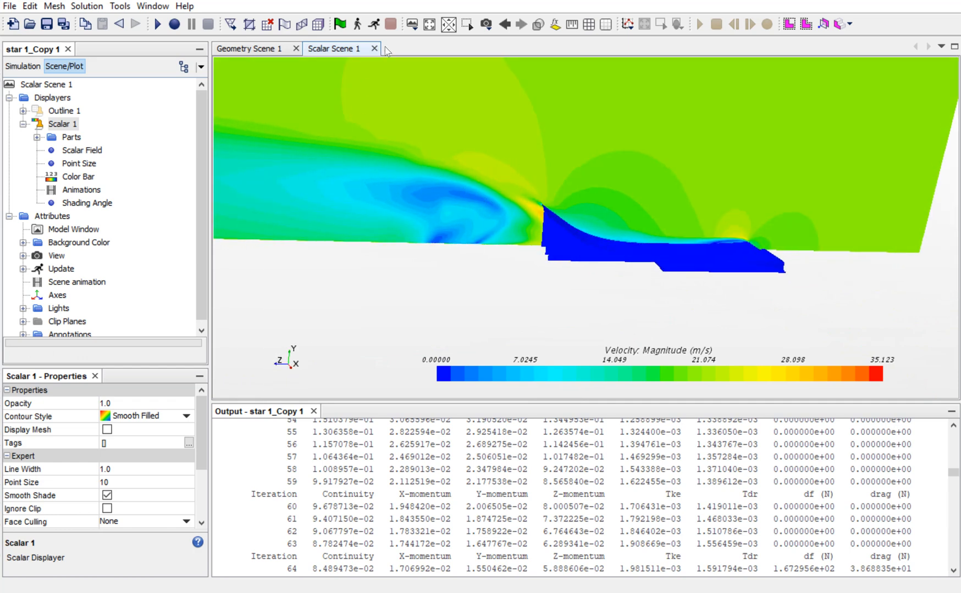
mouse_move(411, 24)
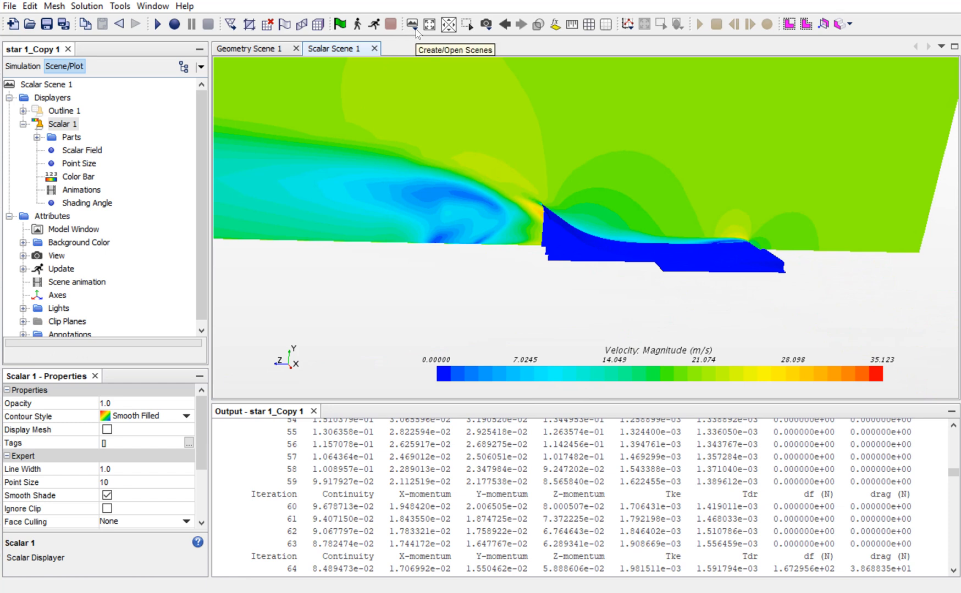
mouse_move(415, 24)
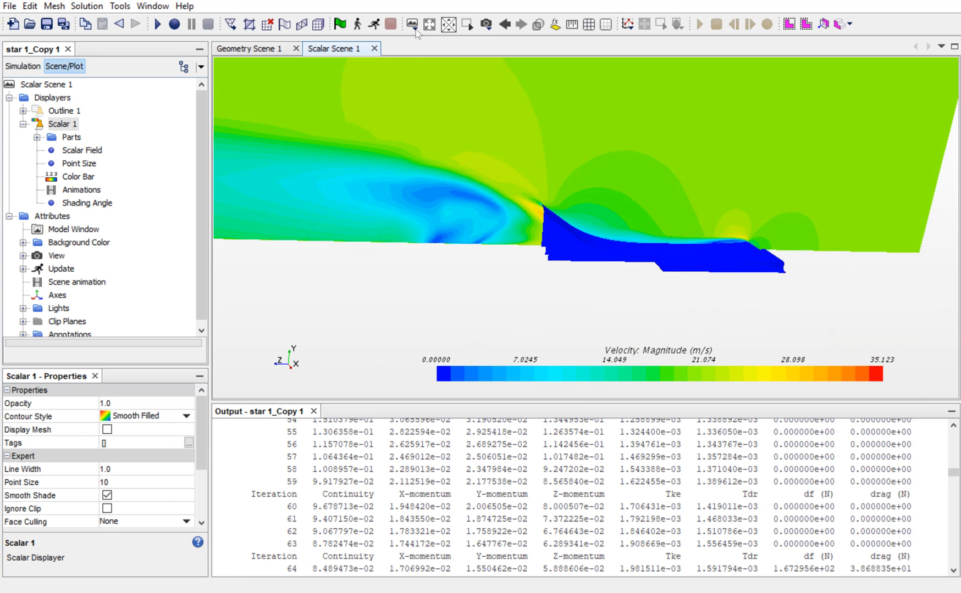
Create a vector scene with Vector 1 drawn on the Block.sym boundary
click(413, 24)
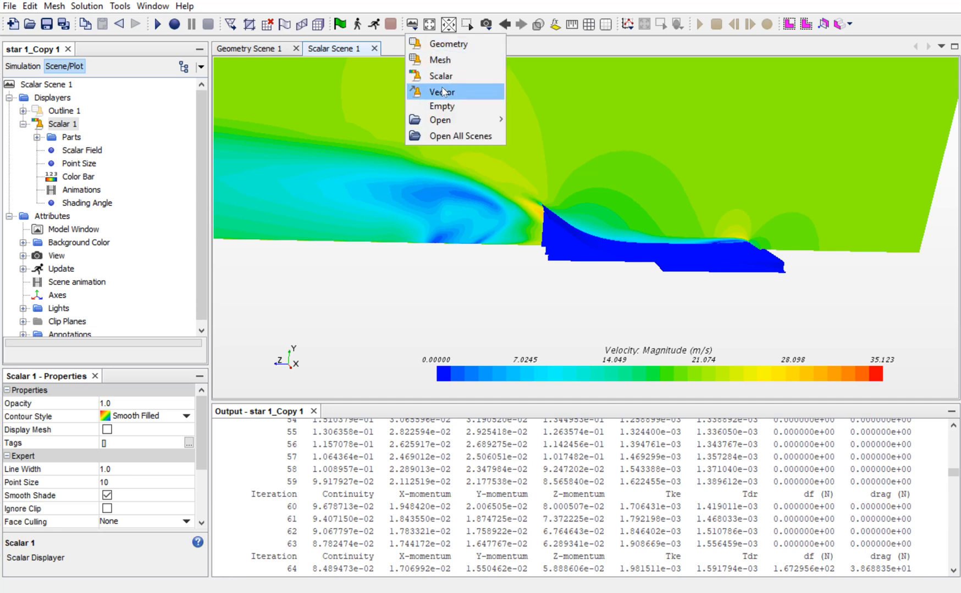
click(442, 91)
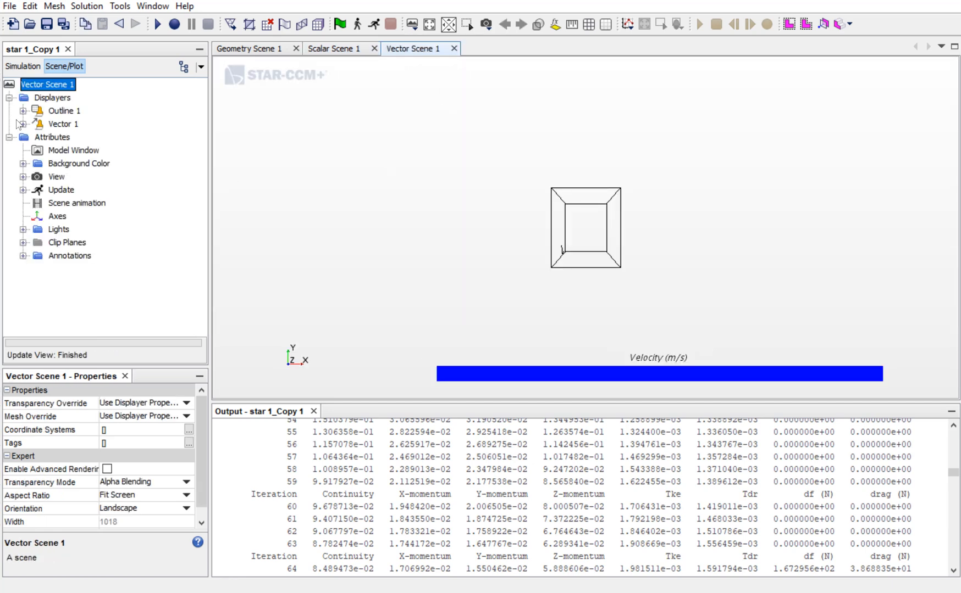
click(22, 123)
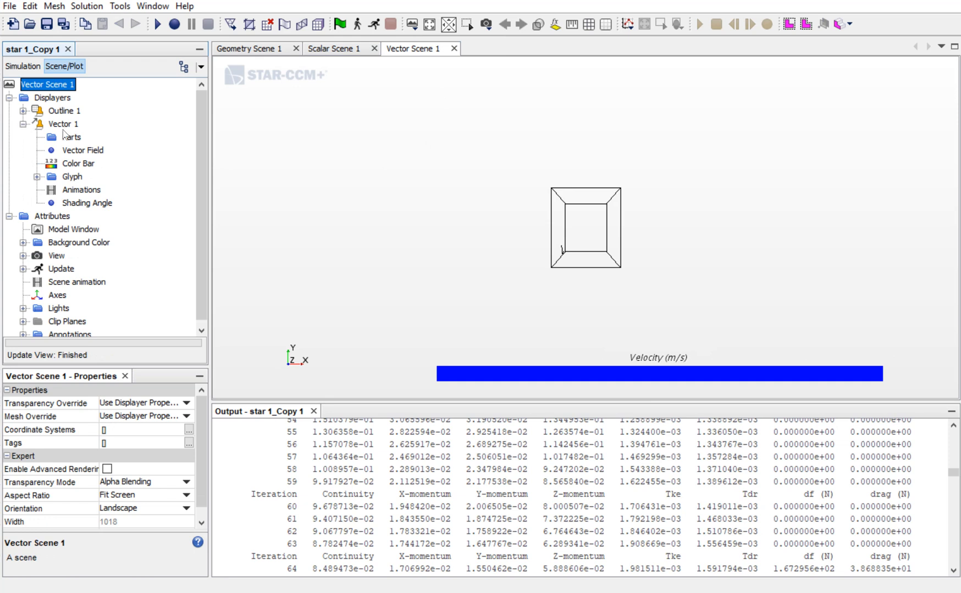
click(71, 136)
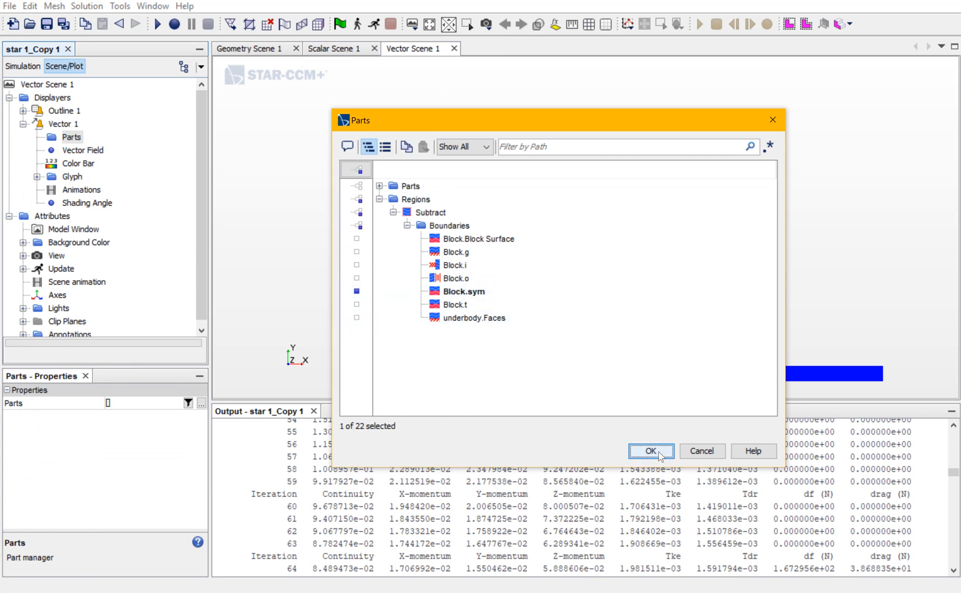
click(651, 451)
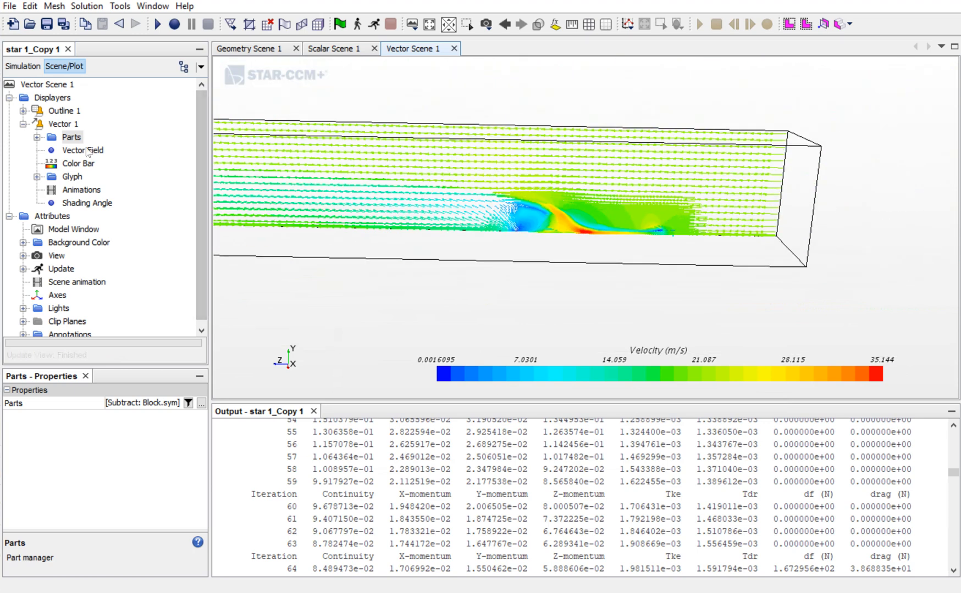
mouse_move(80, 150)
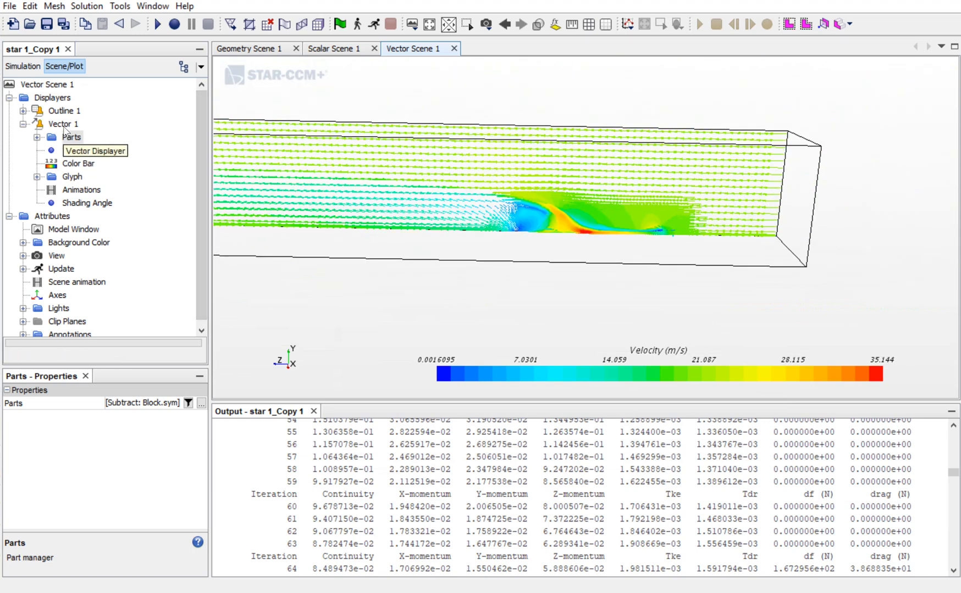
Set Vector 1's display mode to Line Integral Convolution and select its Number Steps setting
click(63, 123)
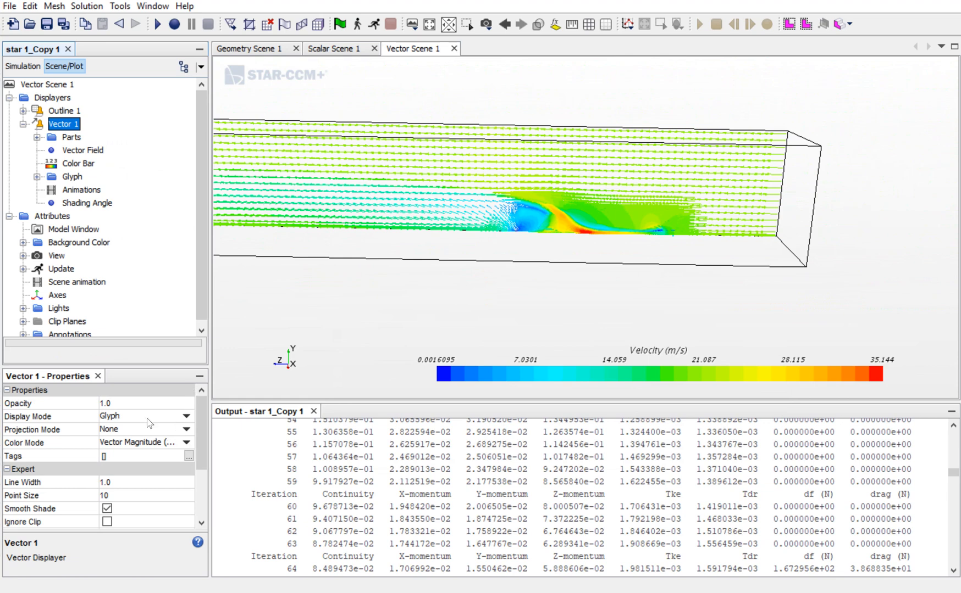
click(183, 416)
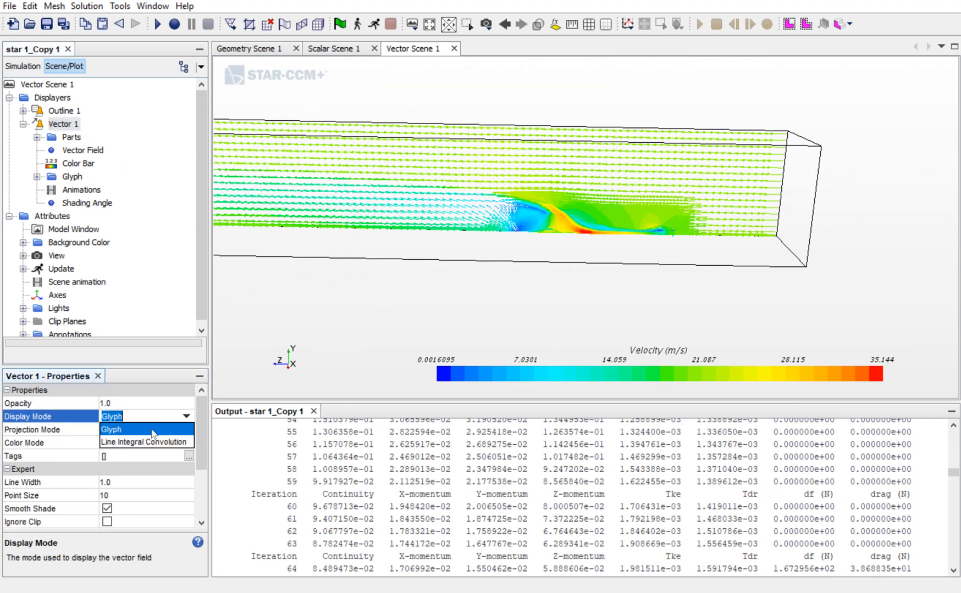
mouse_move(145, 442)
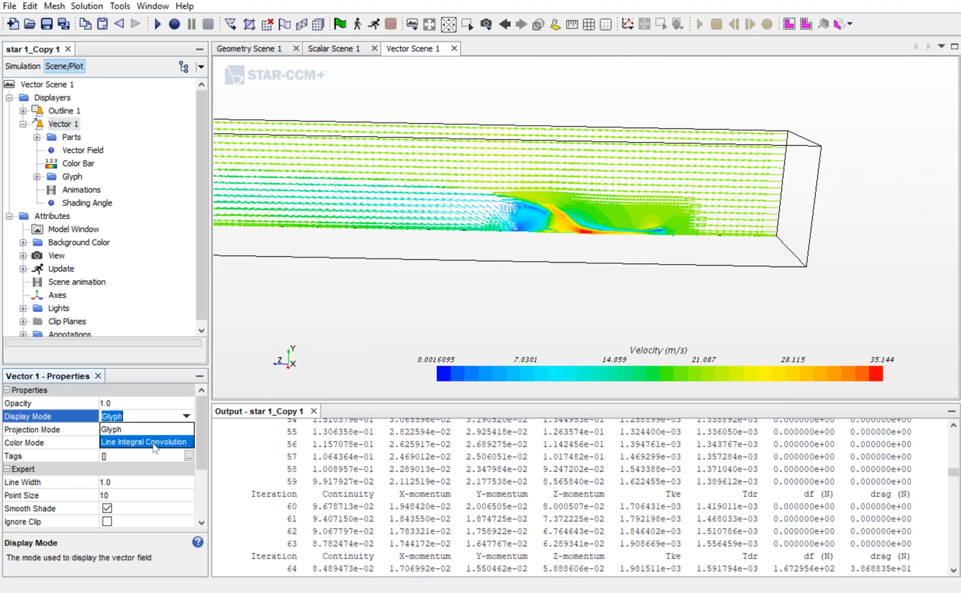
click(144, 443)
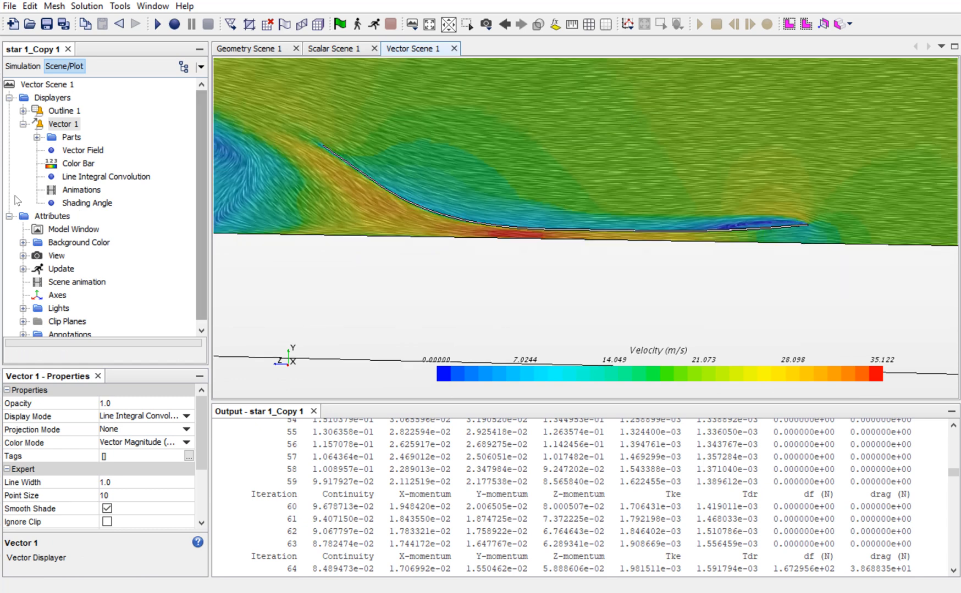
click(105, 176)
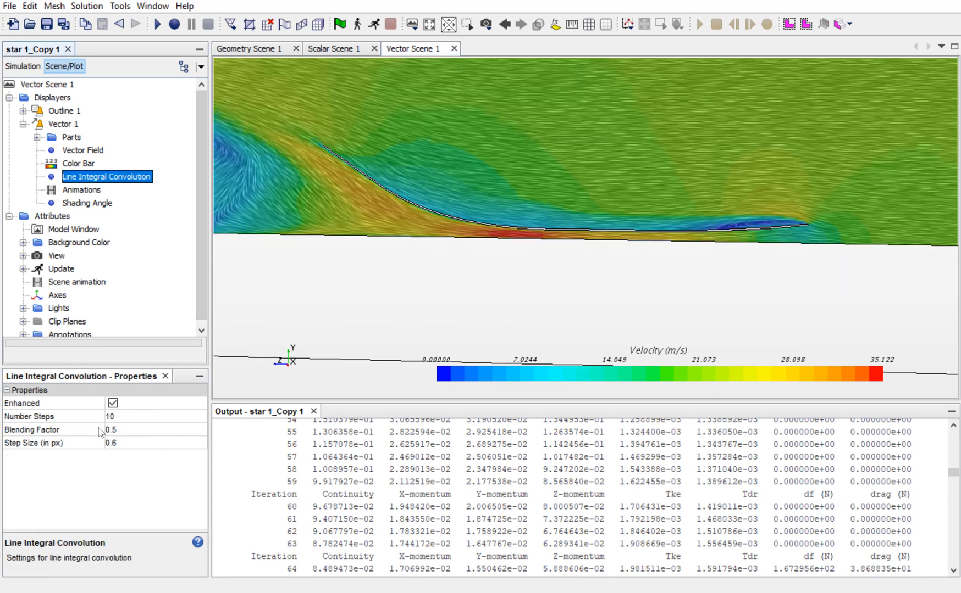
click(31, 416)
text(50)
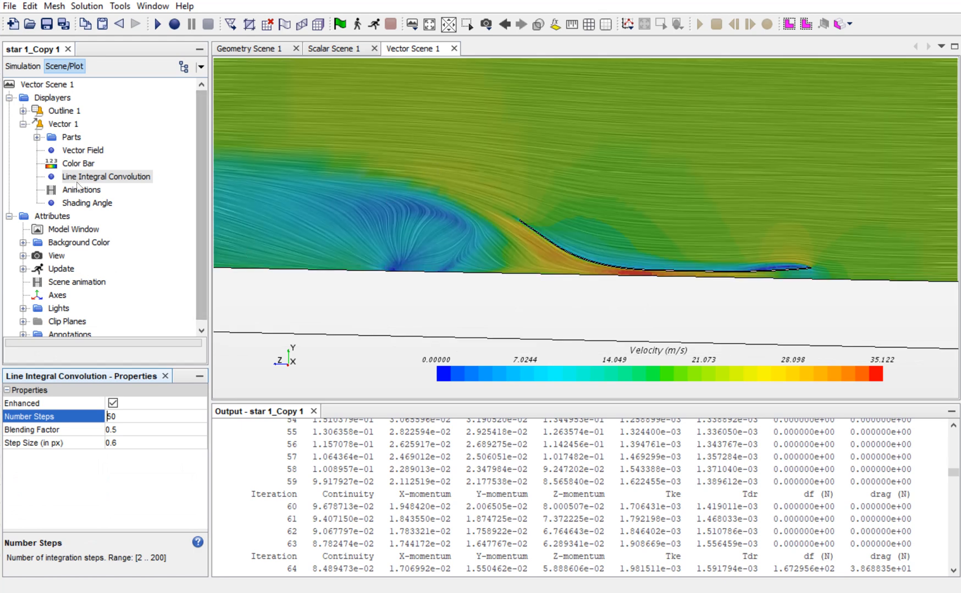
mouse_move(104, 200)
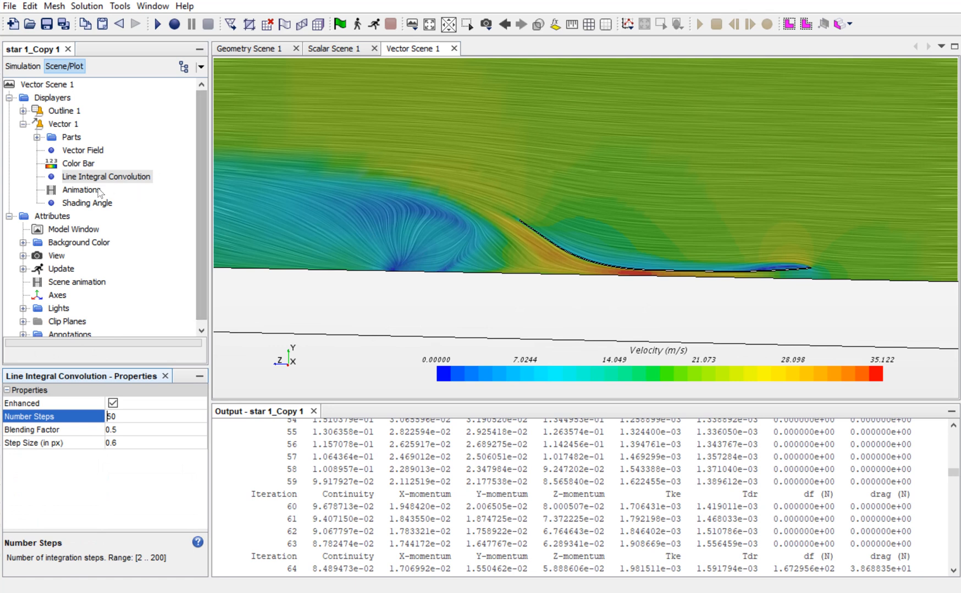
Set the vector animation mode to Pulse, then play and stop the animation
click(81, 190)
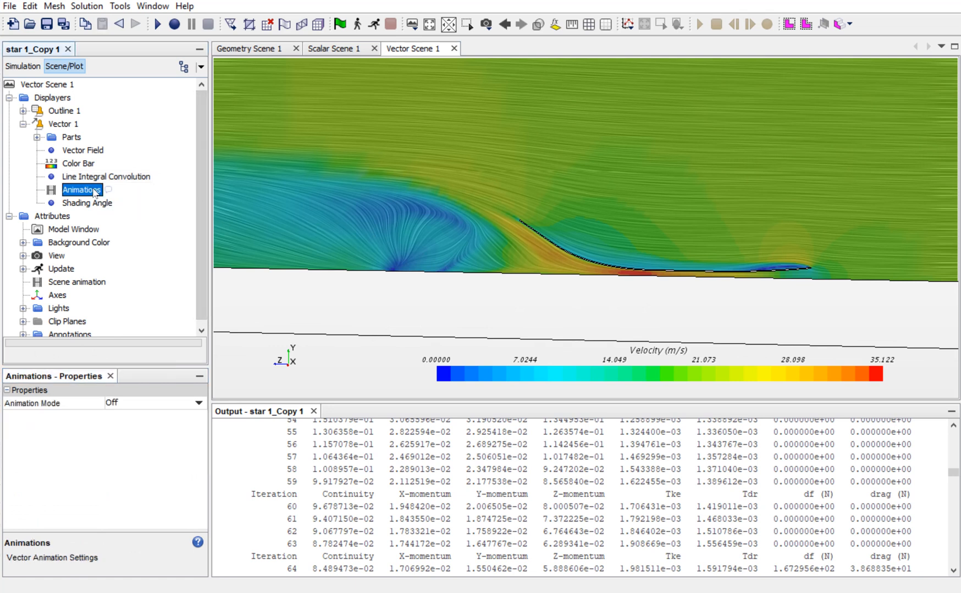
click(199, 403)
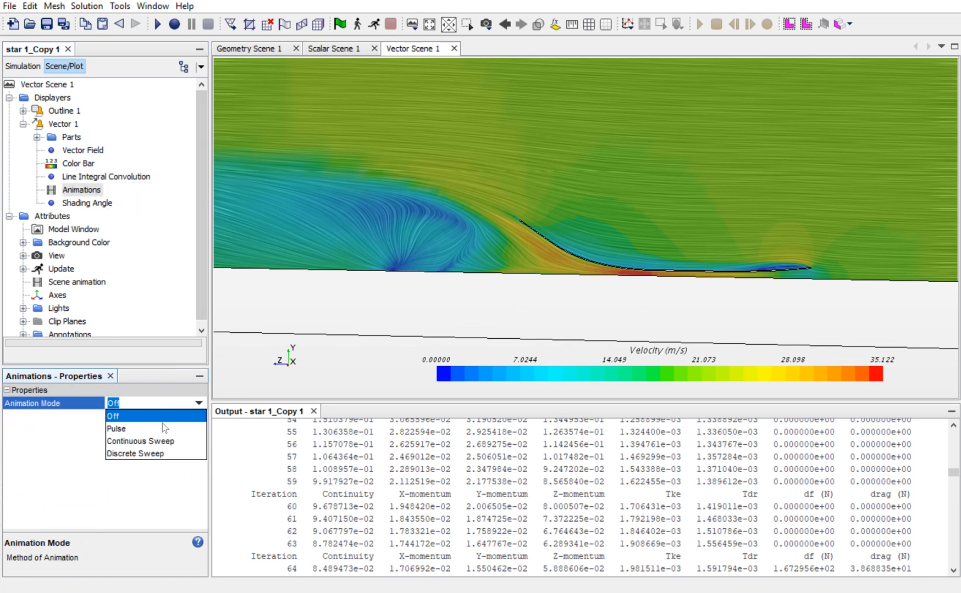
click(116, 429)
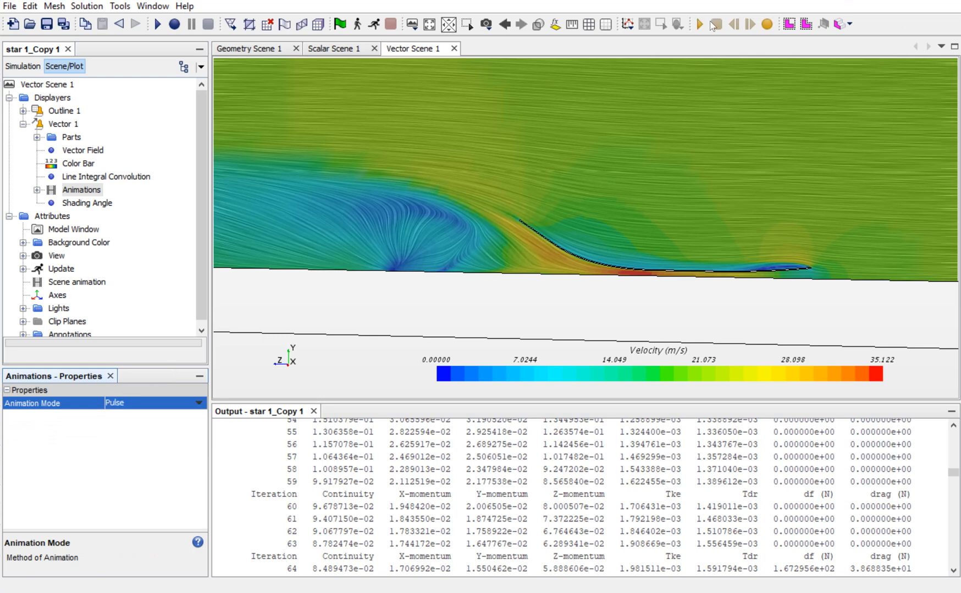
click(698, 23)
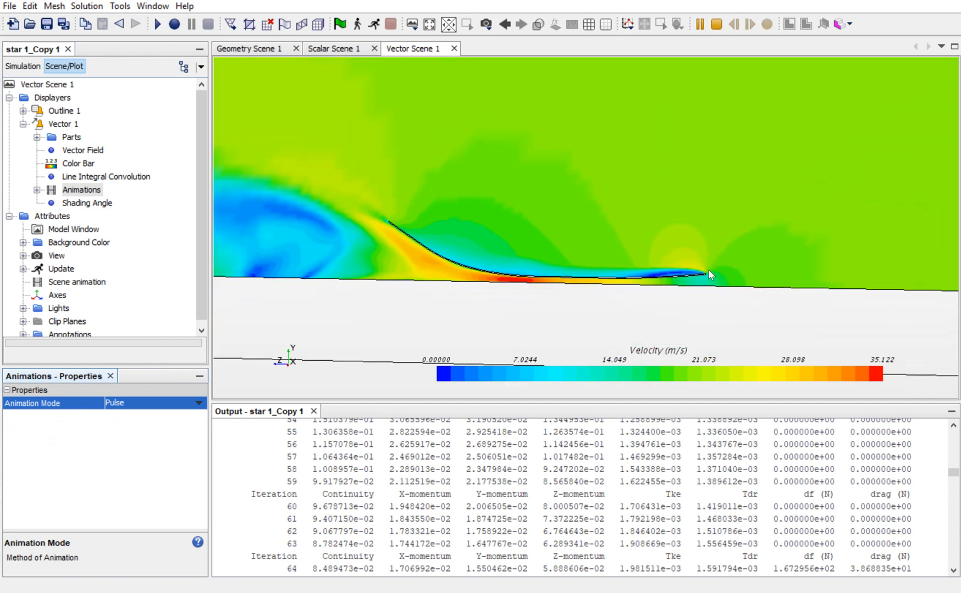
click(502, 24)
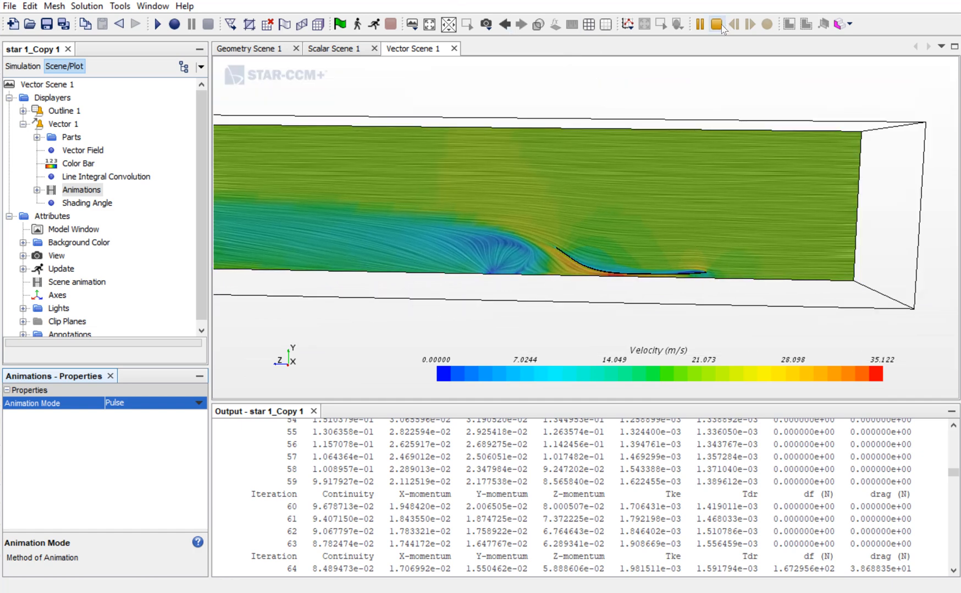
click(716, 23)
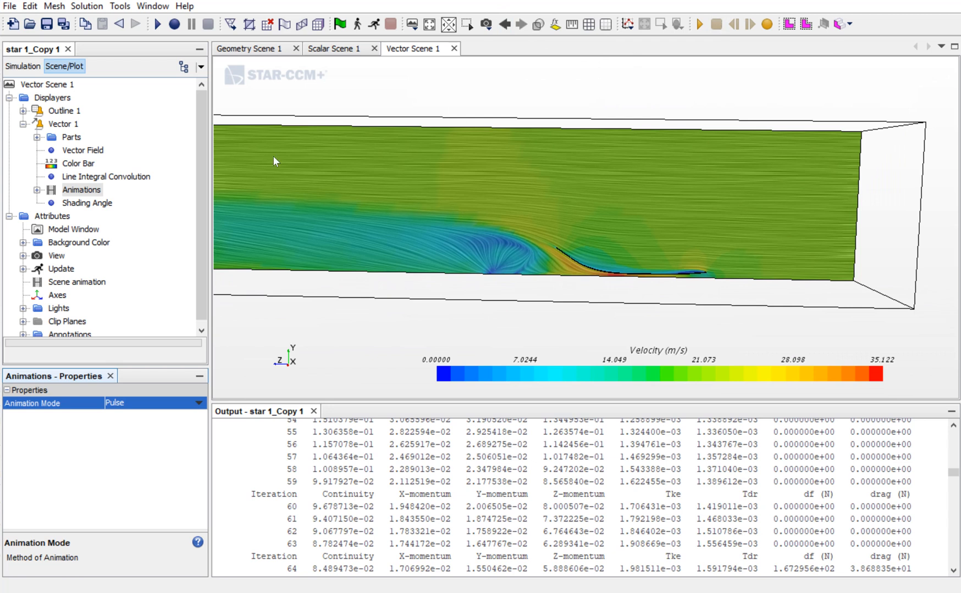
mouse_move(141, 98)
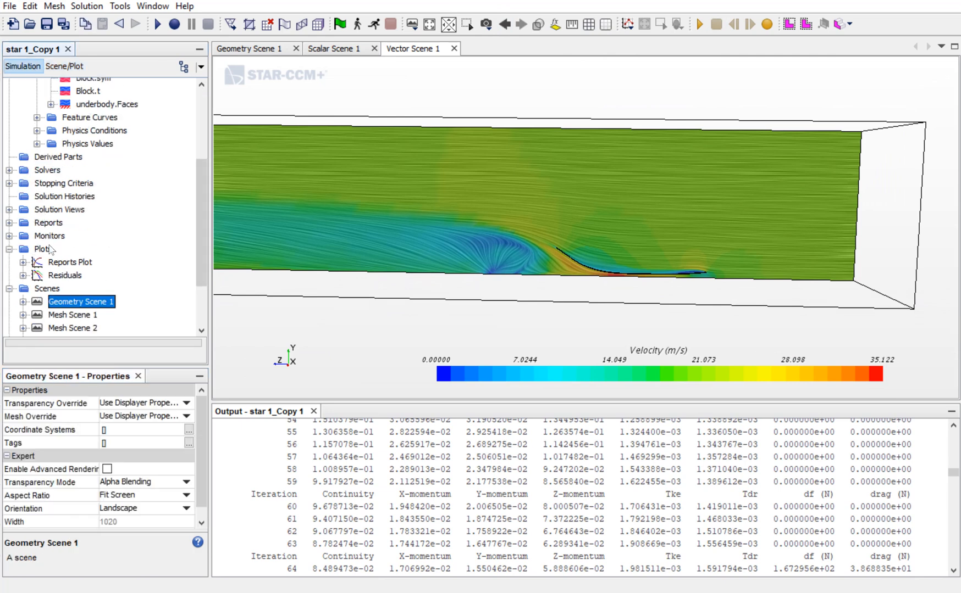
Create a plane section derived part with normal (1, 0, 0)
scroll(up, 3)
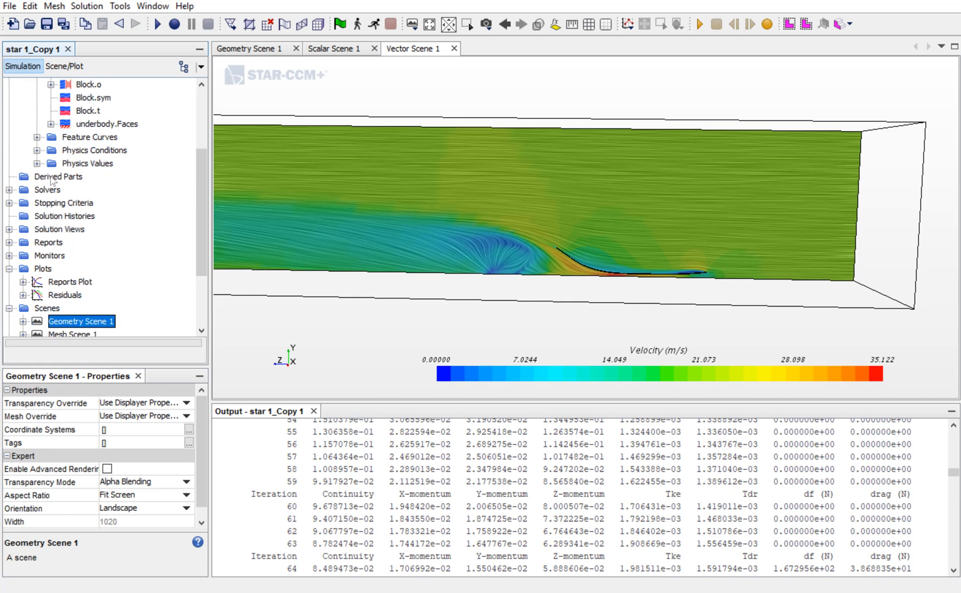
right_click(58, 176)
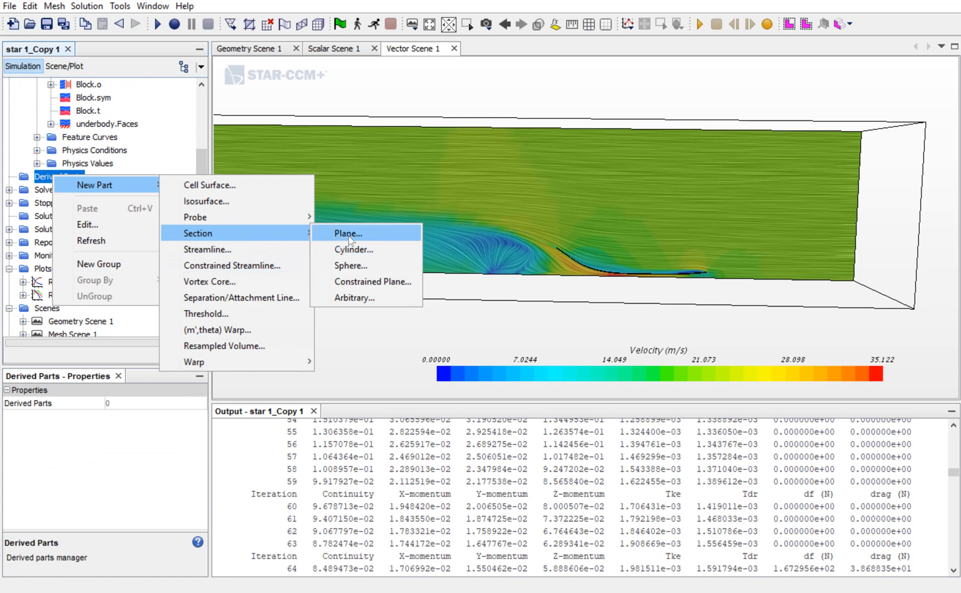
click(347, 234)
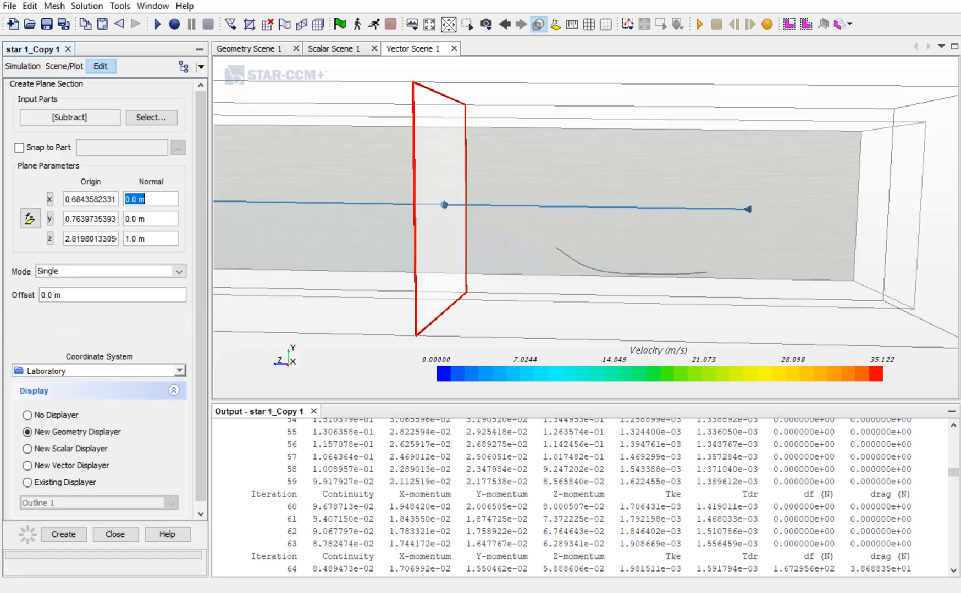
text(1.0 m)
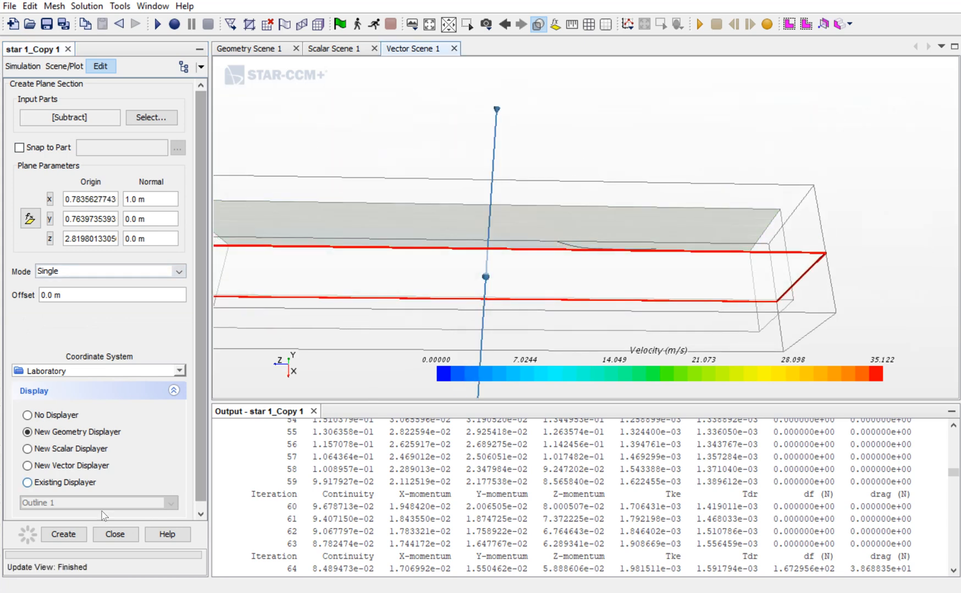
click(63, 535)
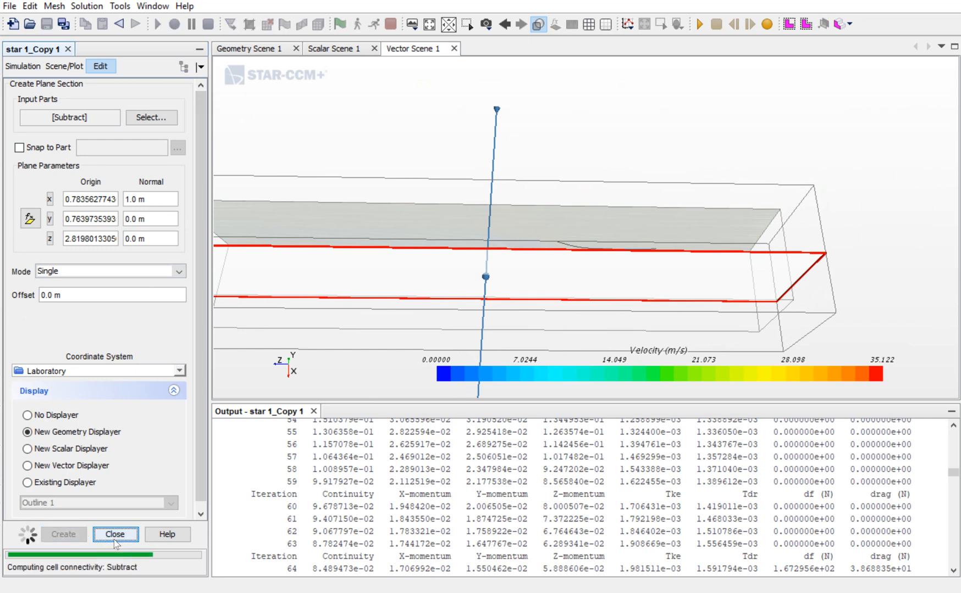
click(115, 535)
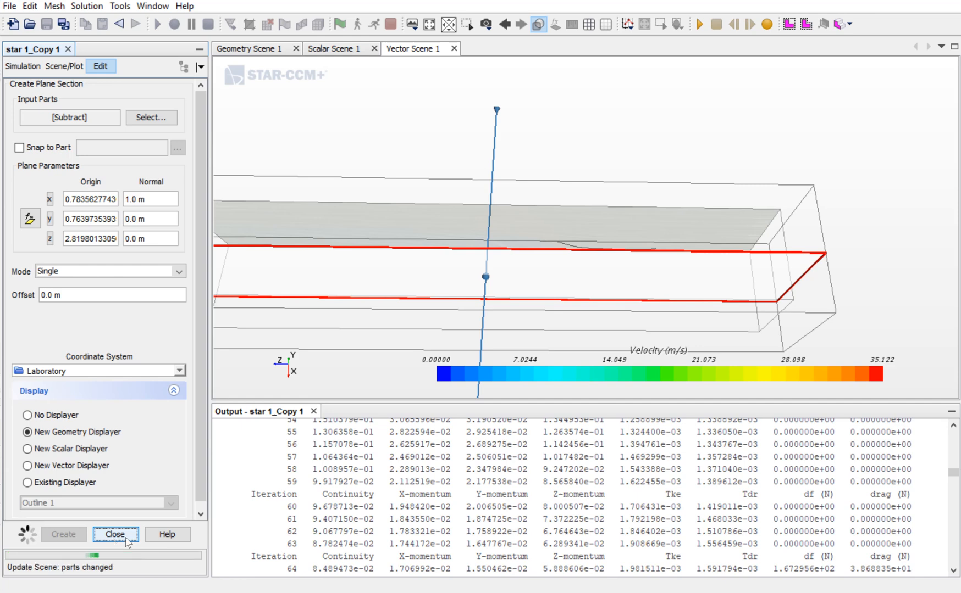
click(116, 535)
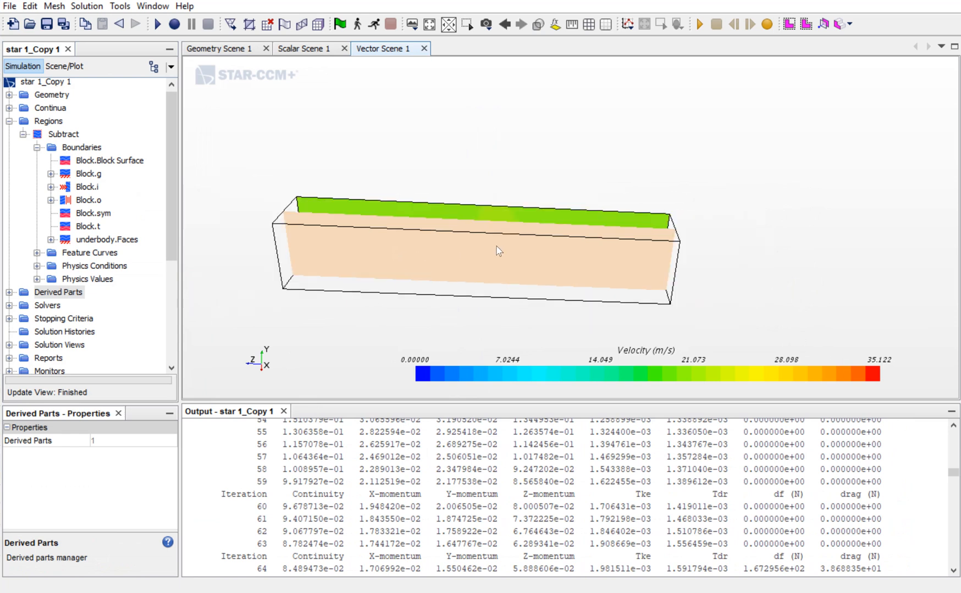
Set Vector 1's displayed part to the Plane Section derived part
click(63, 66)
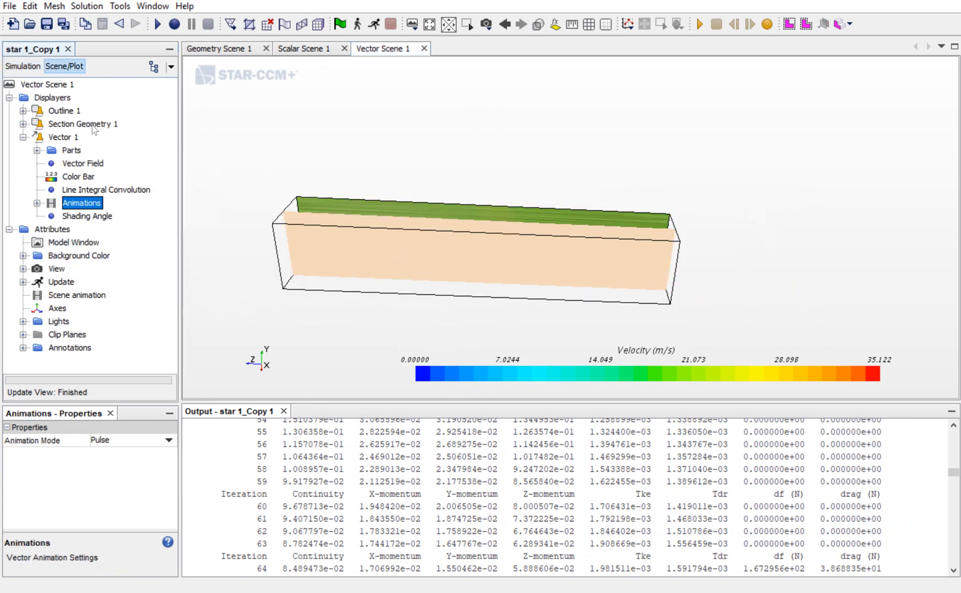
click(82, 124)
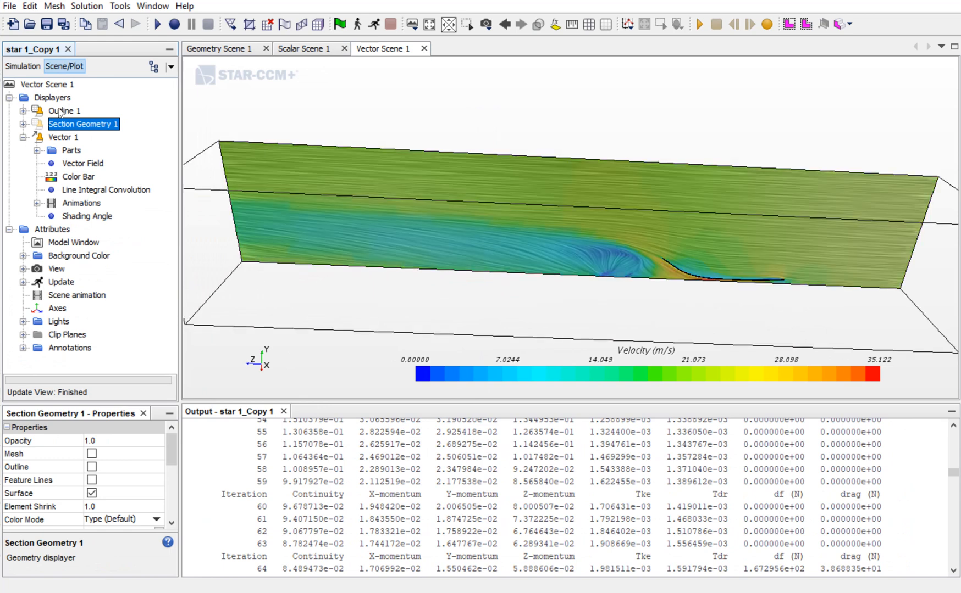
click(64, 111)
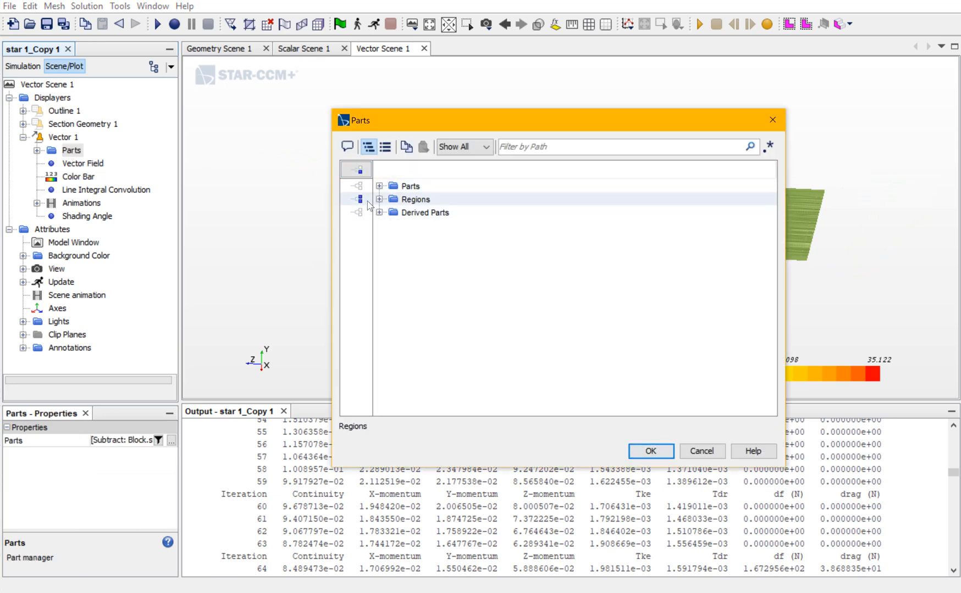
click(381, 212)
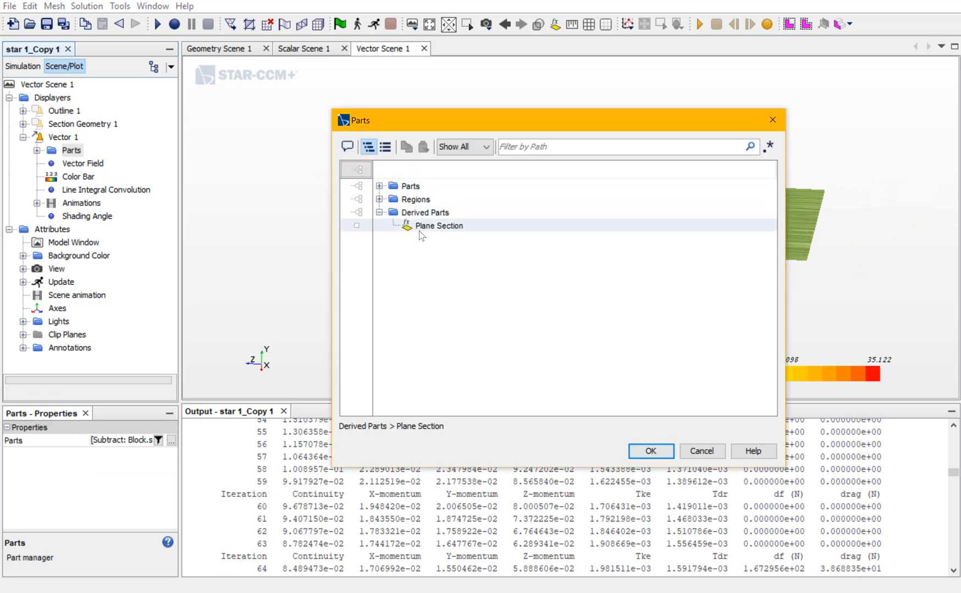
click(438, 226)
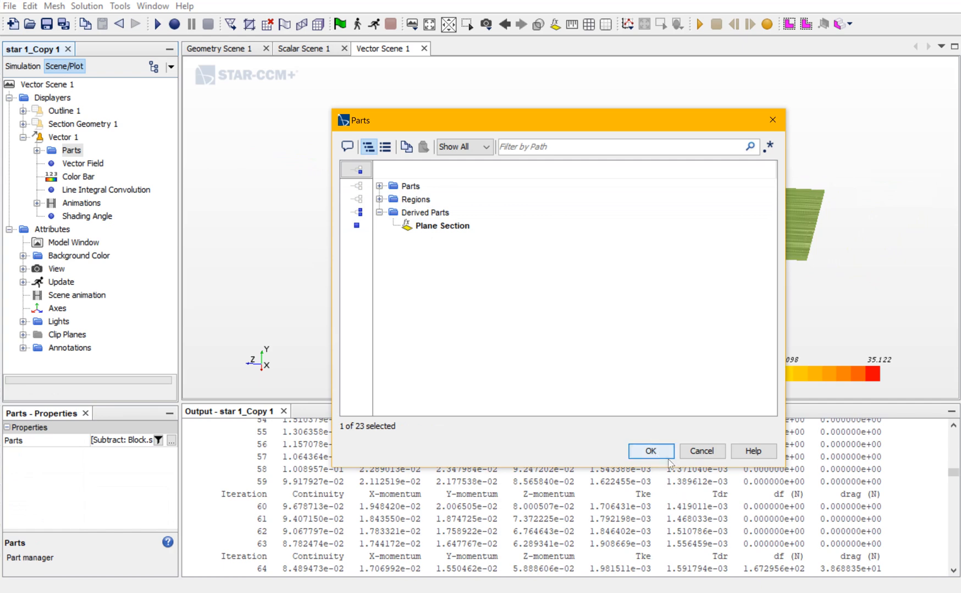
click(650, 450)
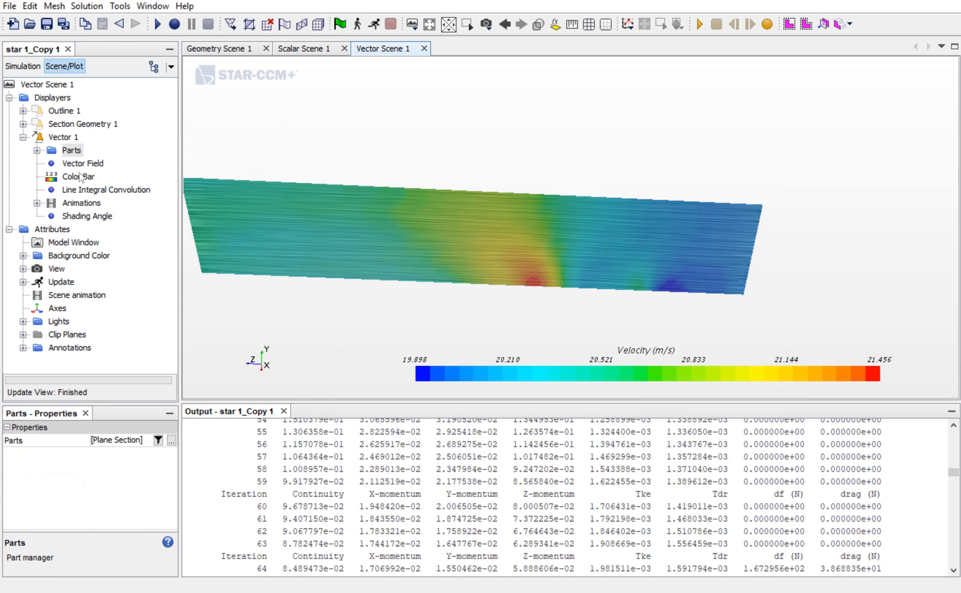
mouse_move(68, 186)
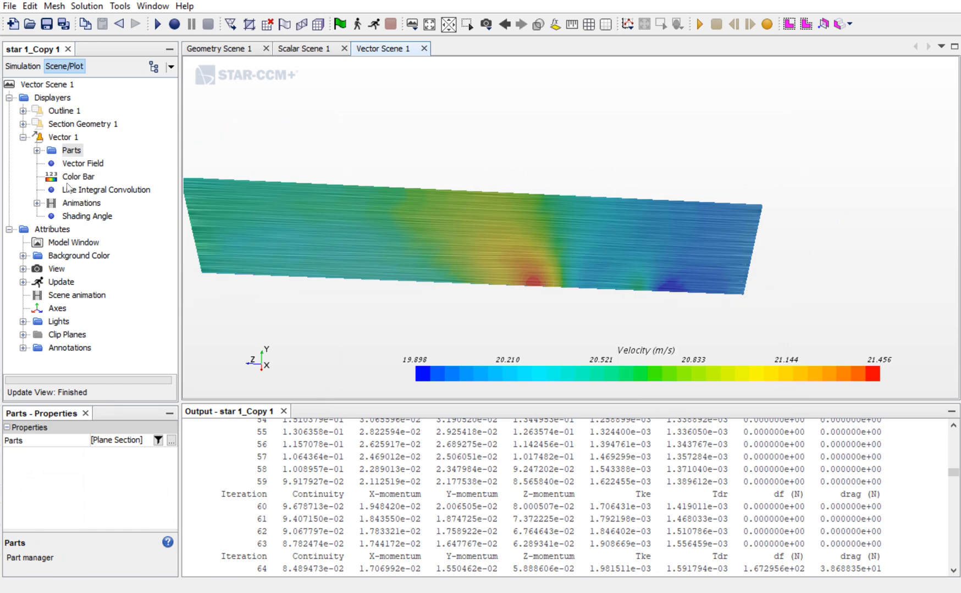
Set the Vector 1 animation mode to Continuous Sweep, then play and pause it
click(82, 203)
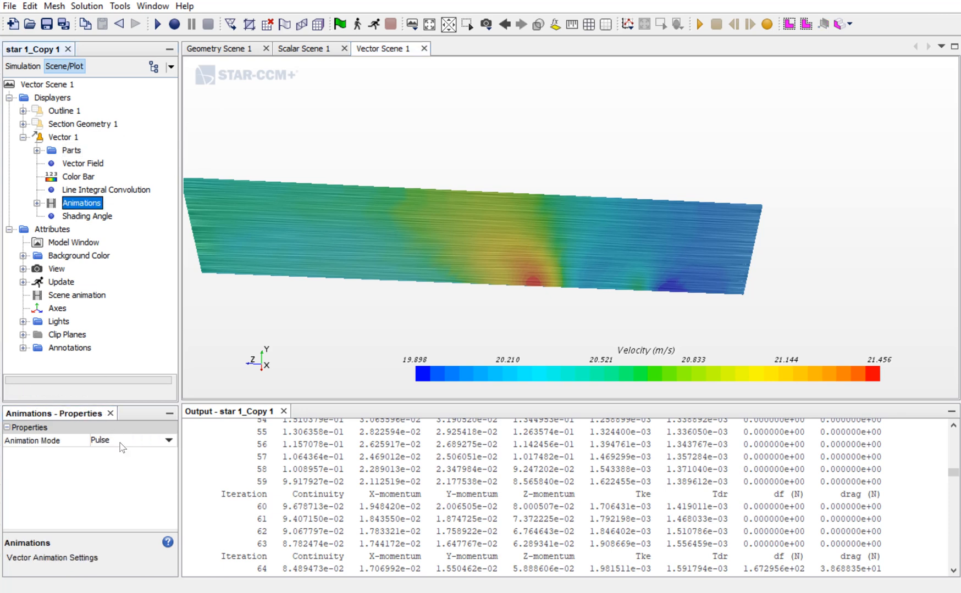
click(132, 440)
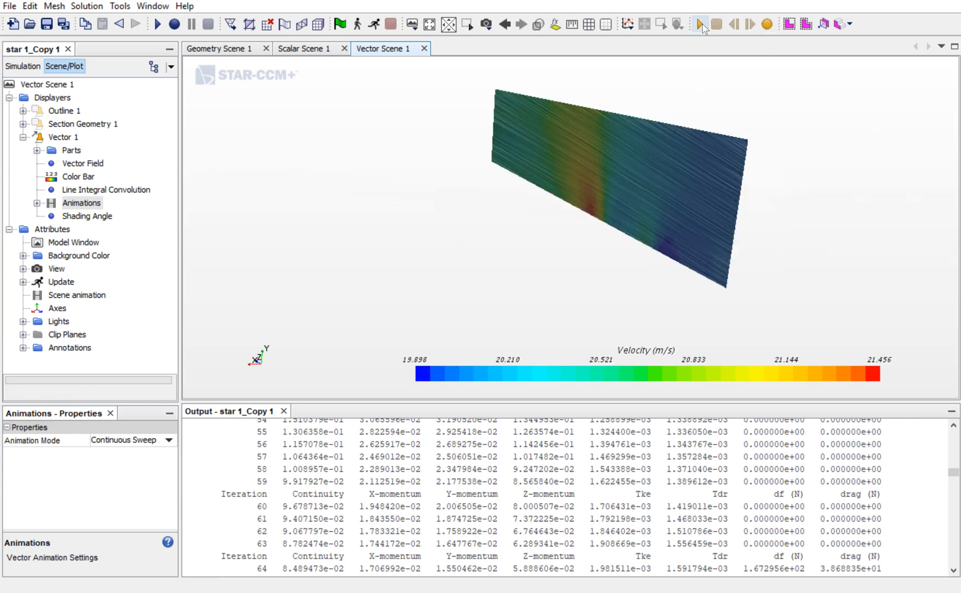
click(698, 23)
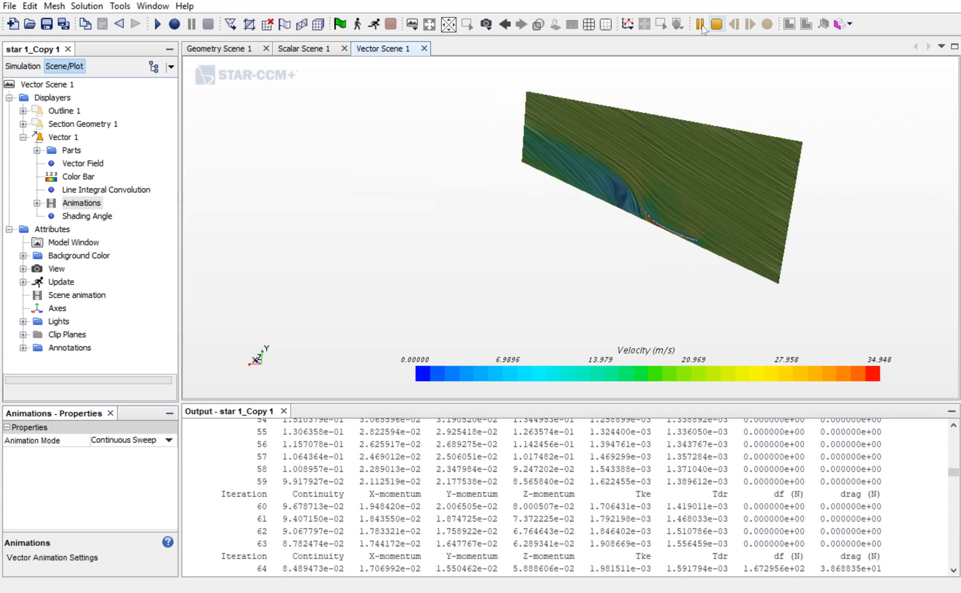
click(701, 24)
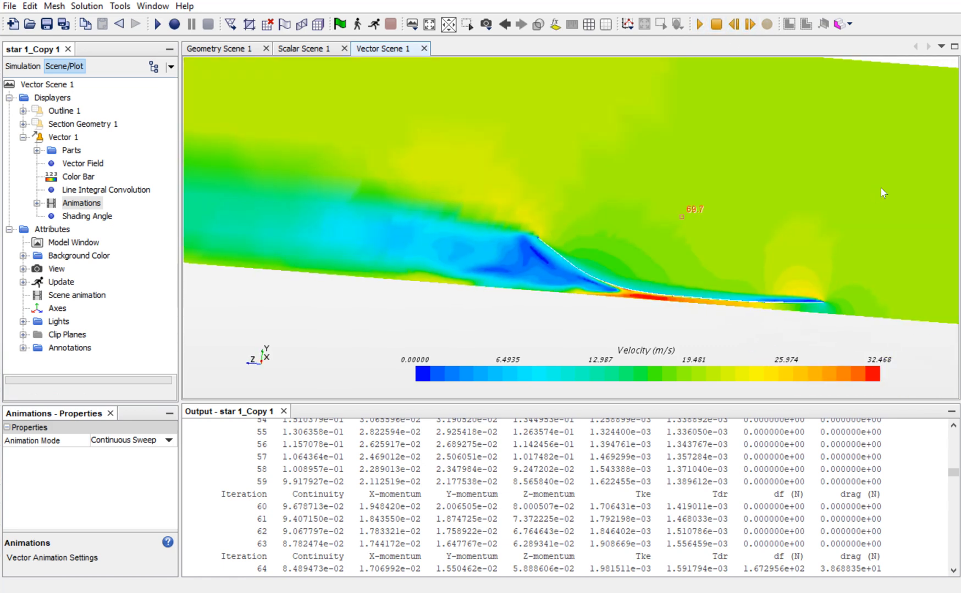
Step the animation forward a few frames, check its parts, and collapse the displayer
click(748, 24)
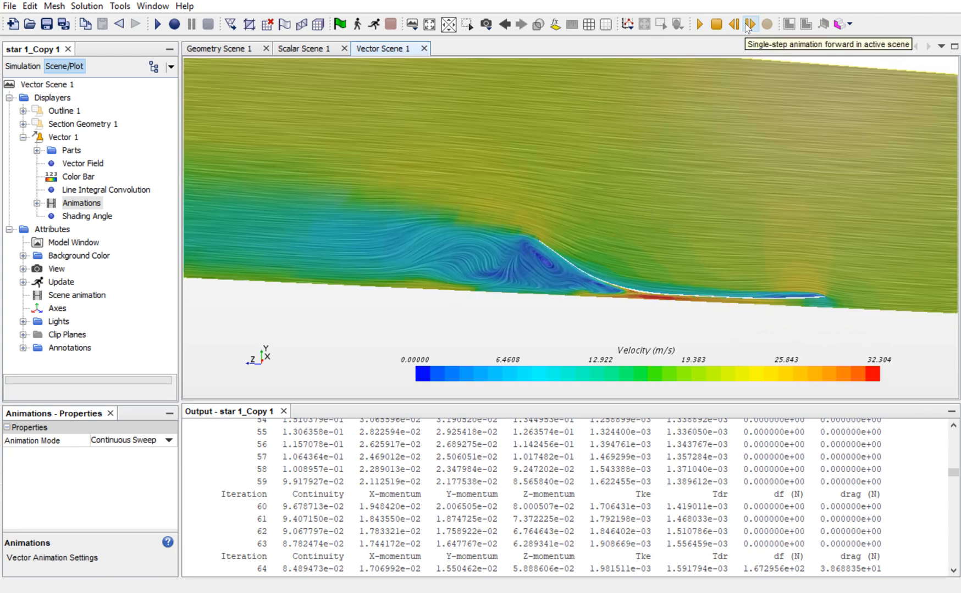
click(747, 24)
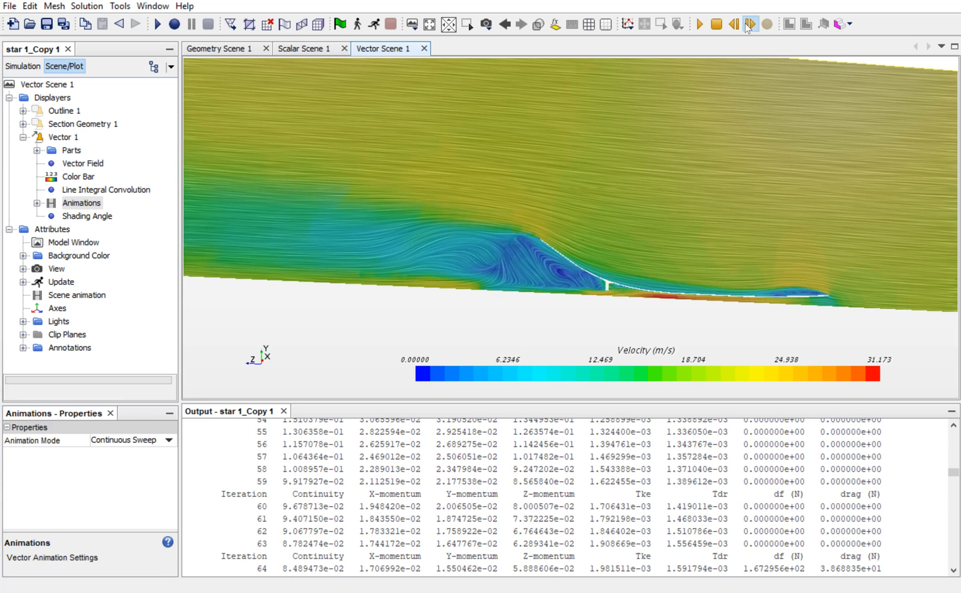
click(749, 24)
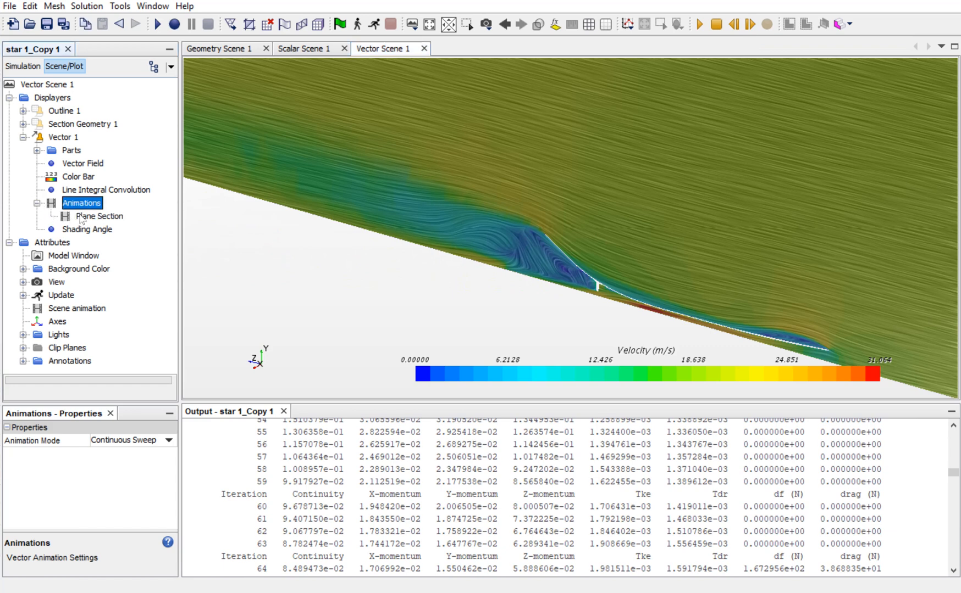
click(99, 216)
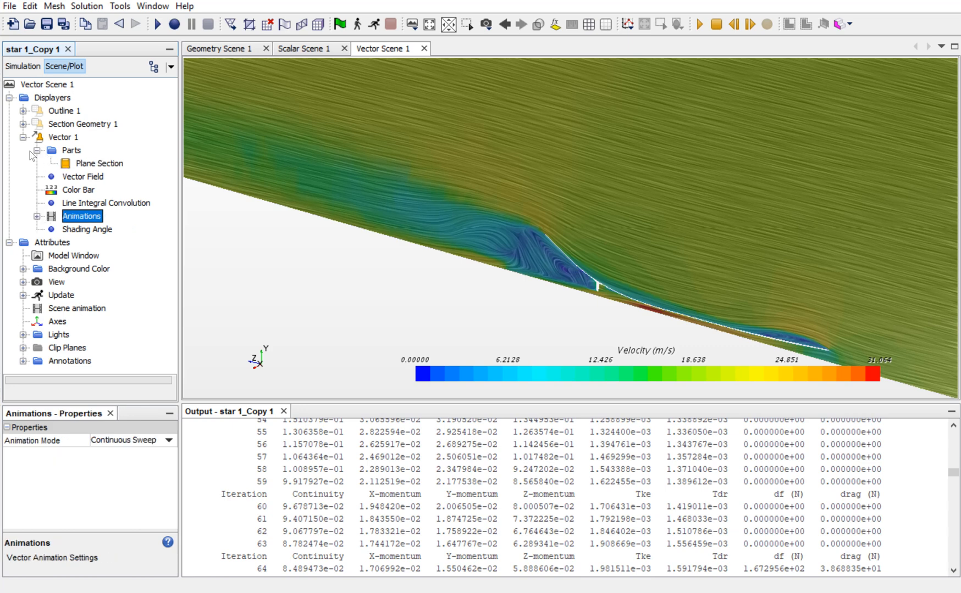
click(63, 137)
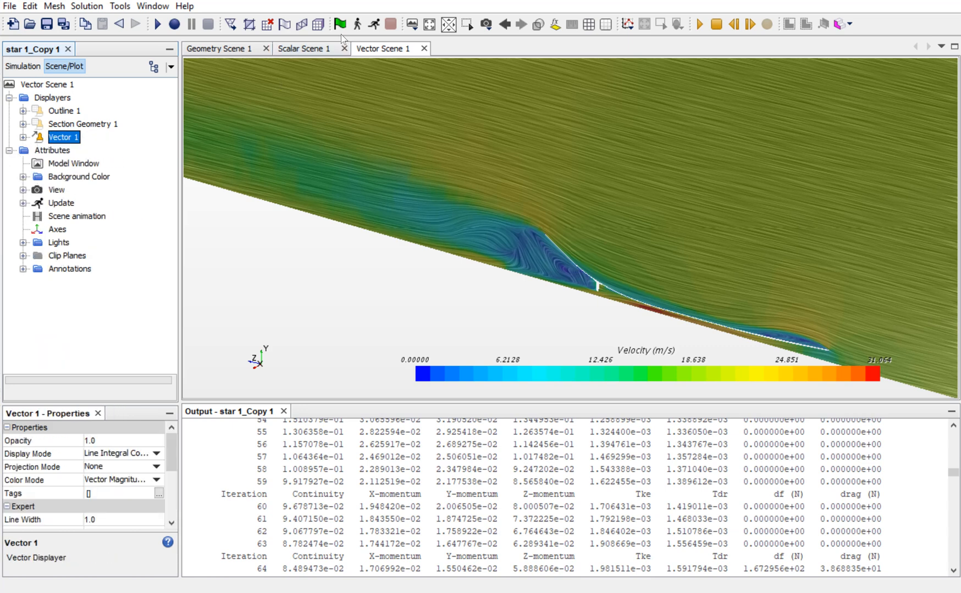
From Scalar Scene 1, add Scalar Scene 2 and return to the simulation tree
click(303, 48)
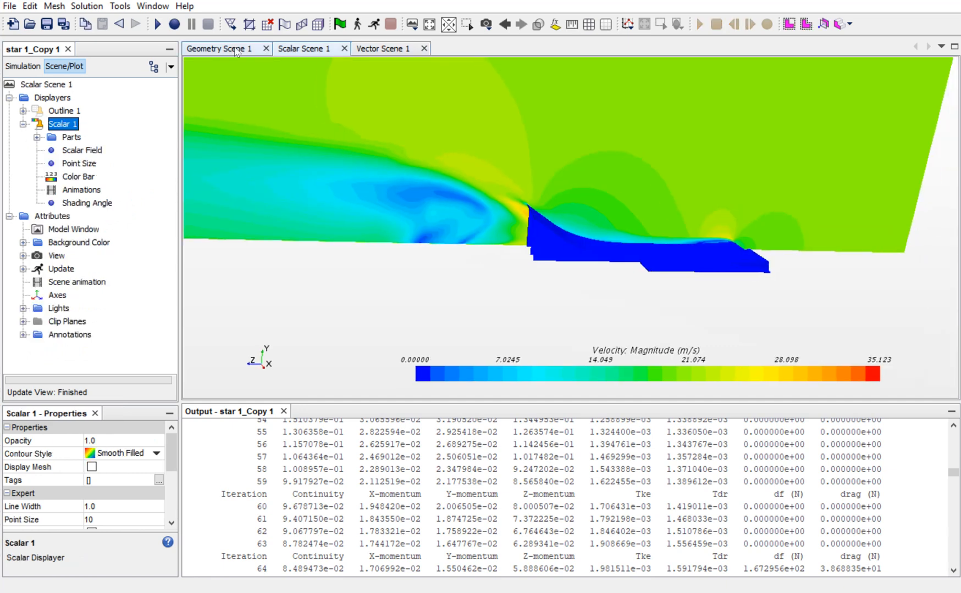
click(382, 48)
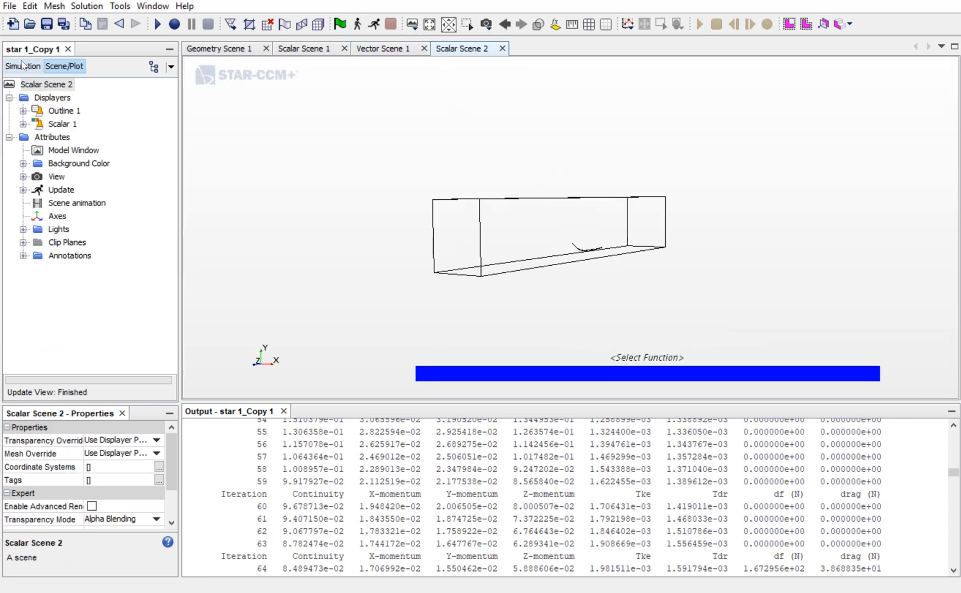
click(22, 66)
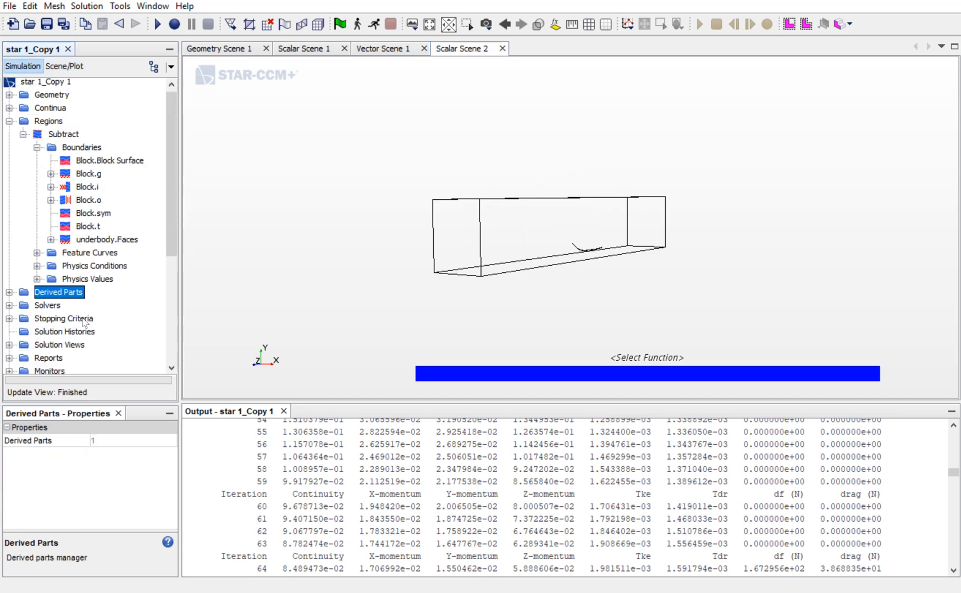
Start a new Derived Parts streamline seeded from underbody.Faces
scroll(down, 3)
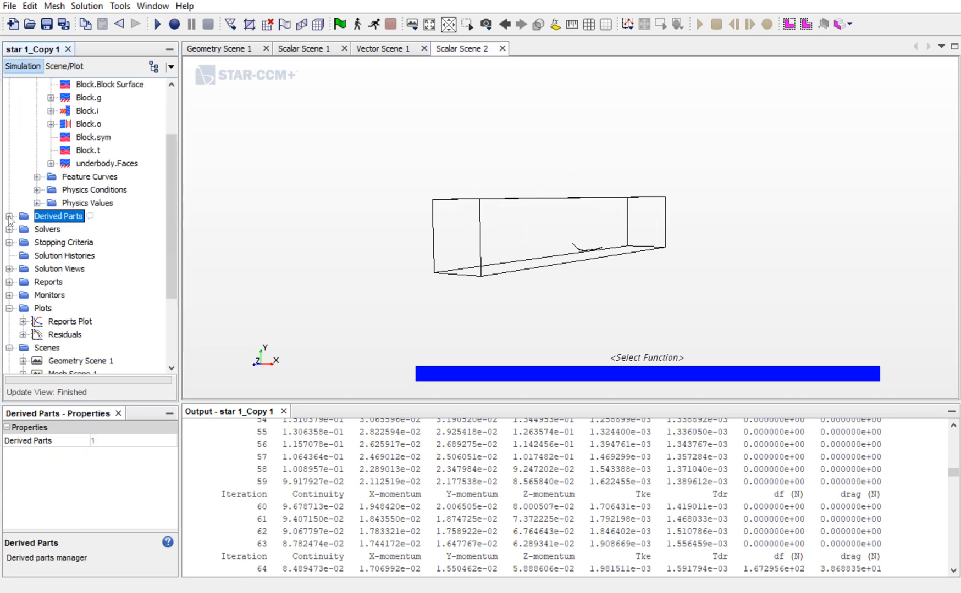
right_click(58, 216)
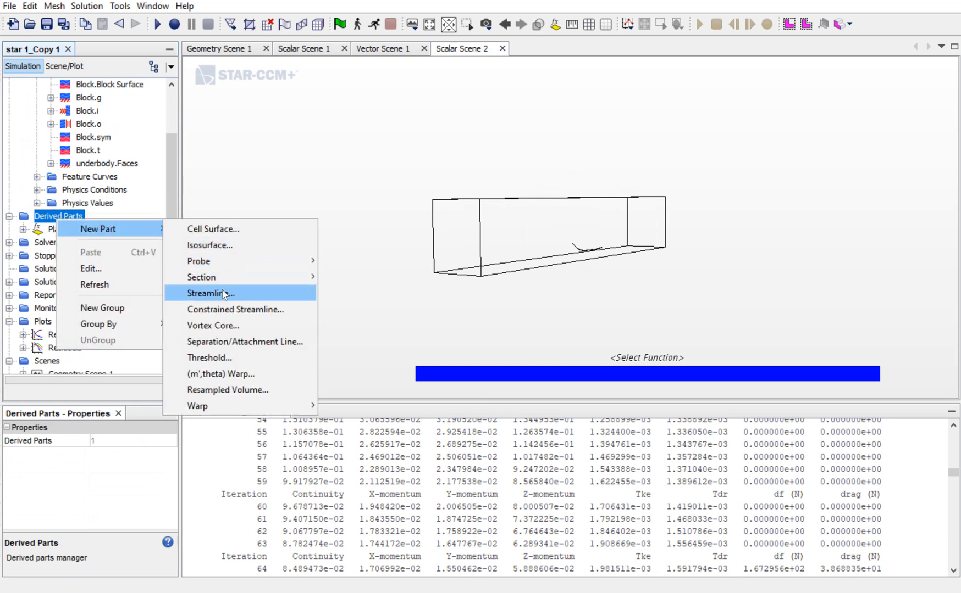
click(208, 293)
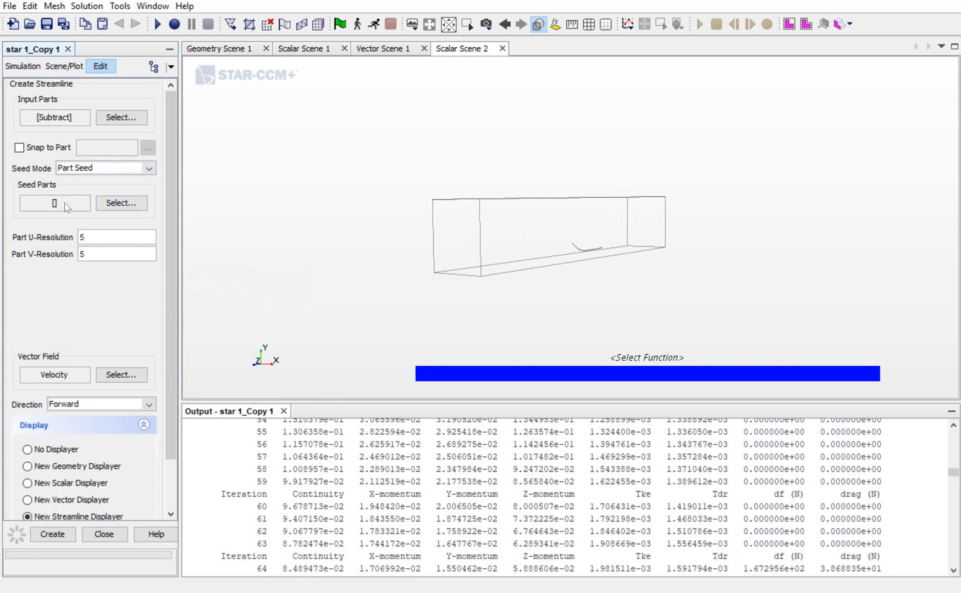
click(121, 202)
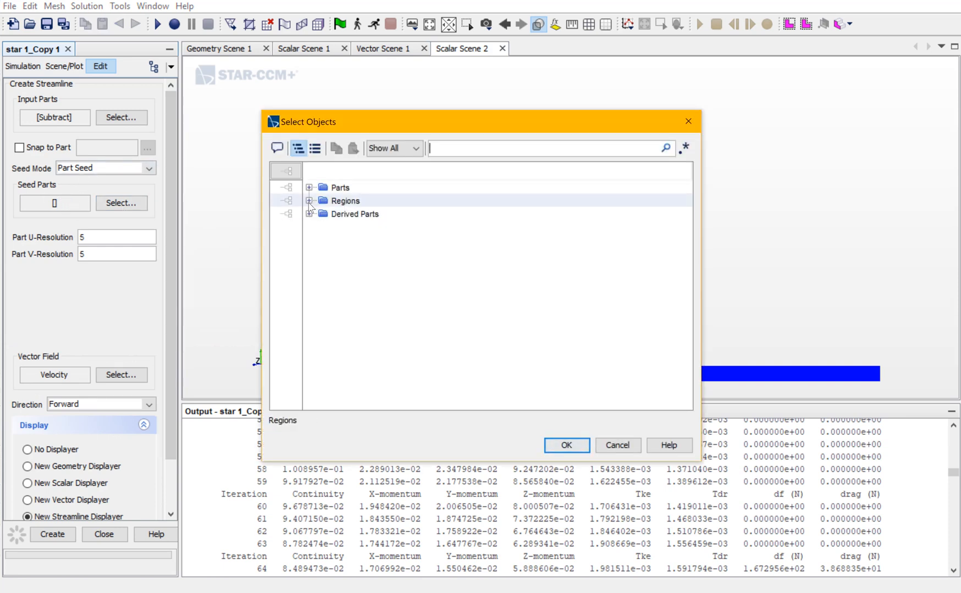
click(309, 201)
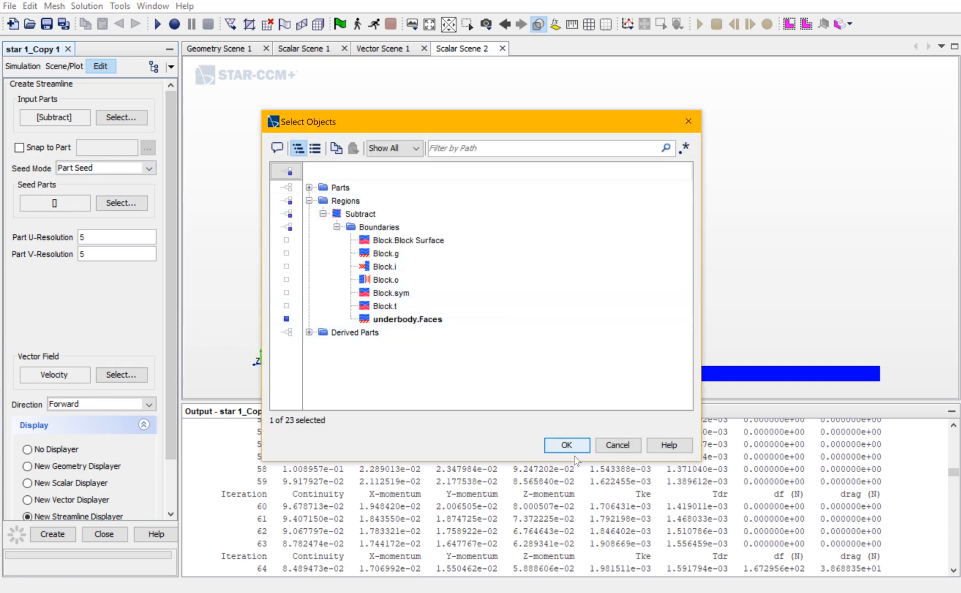
click(564, 445)
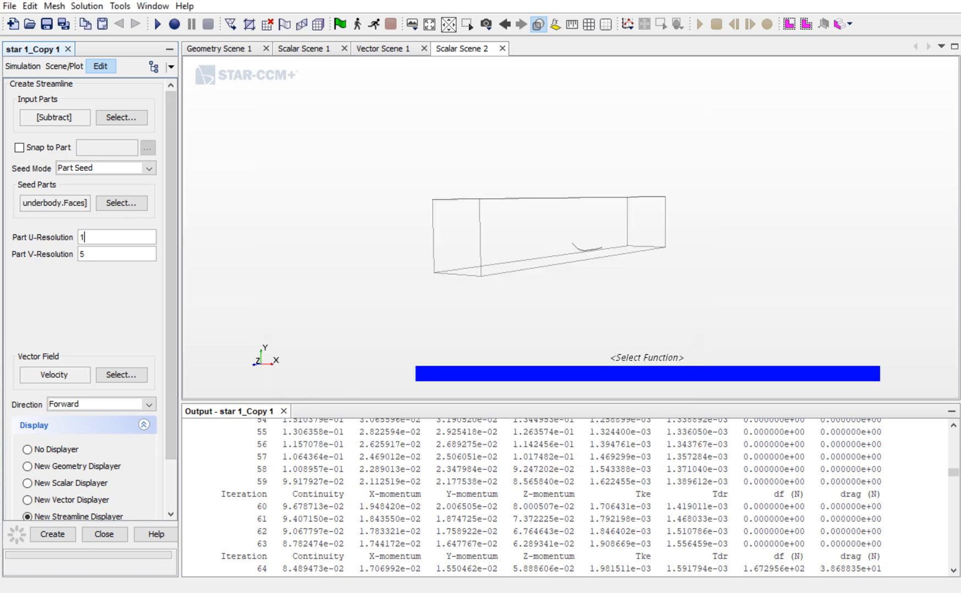
Enter seed values 5 and 15, trace in Both directions, create and close
text(5)
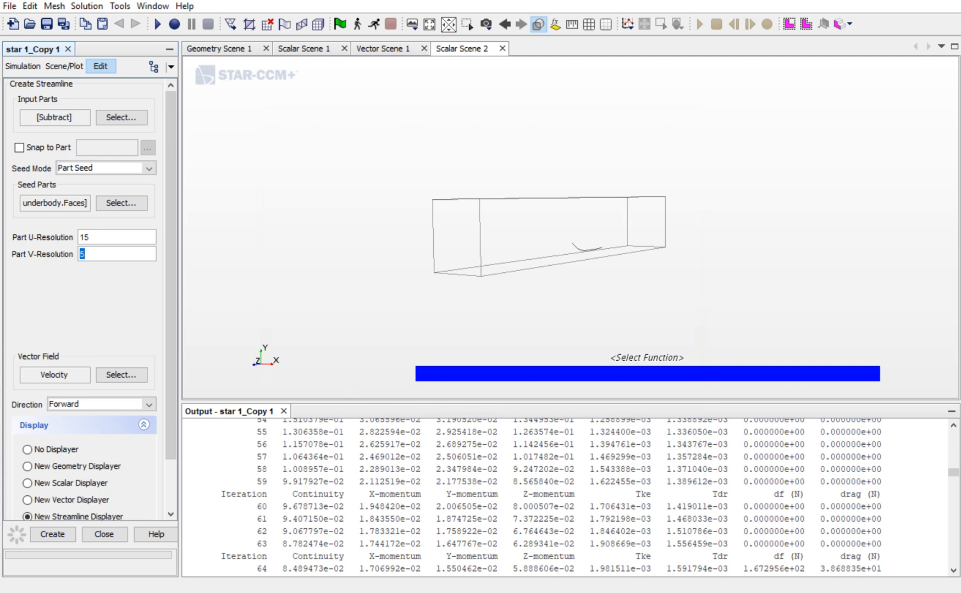
text(15)
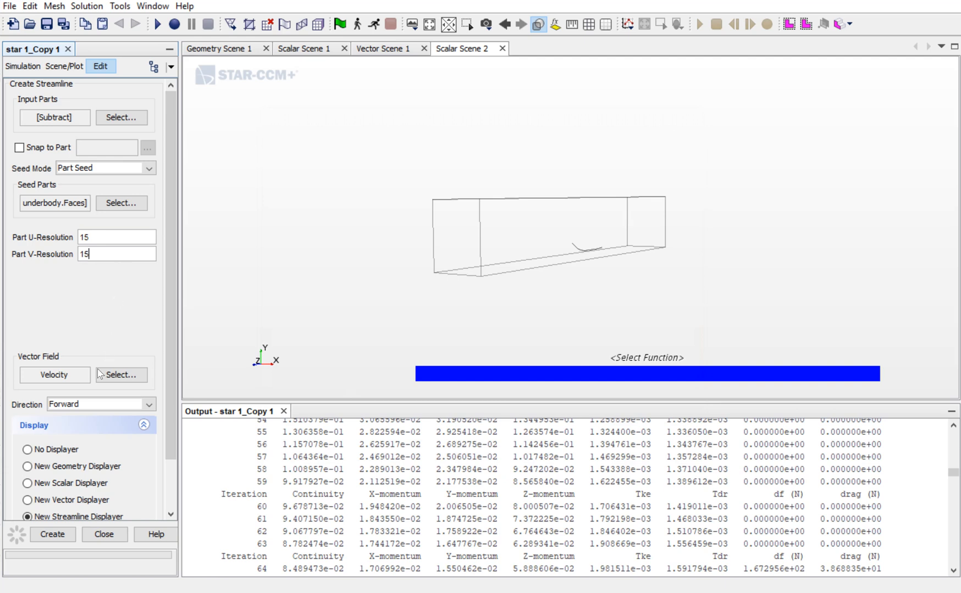
click(149, 405)
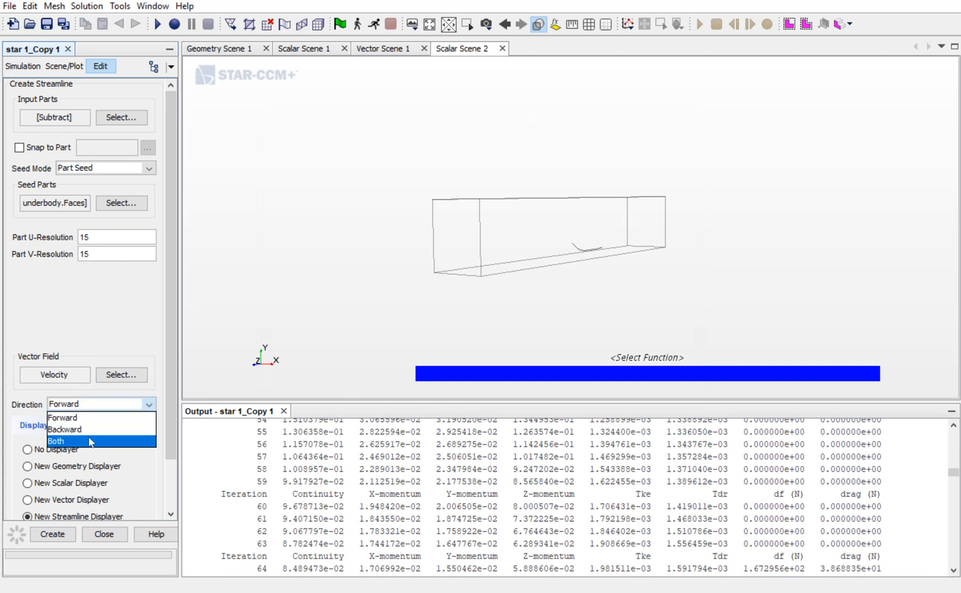
click(57, 440)
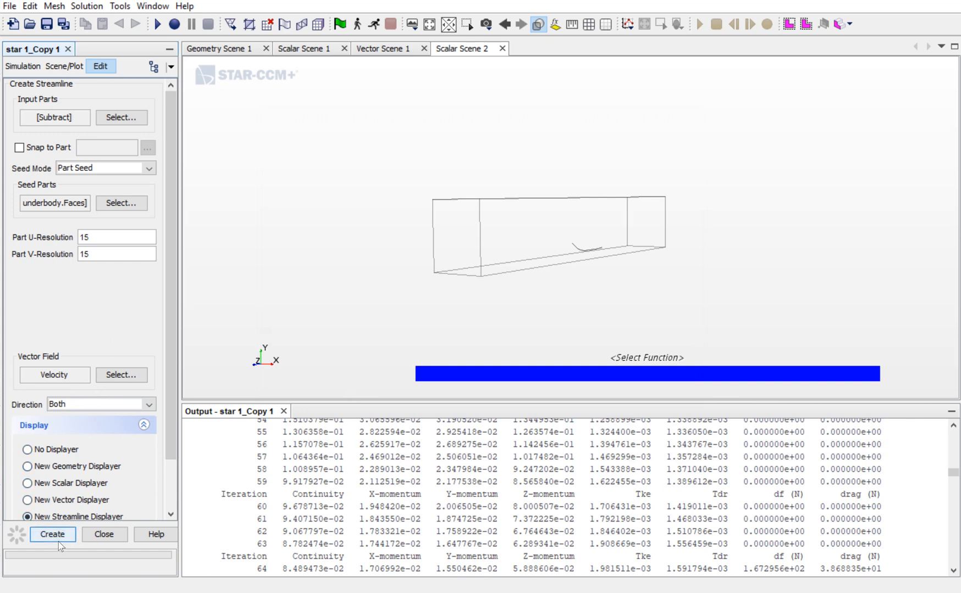
click(53, 535)
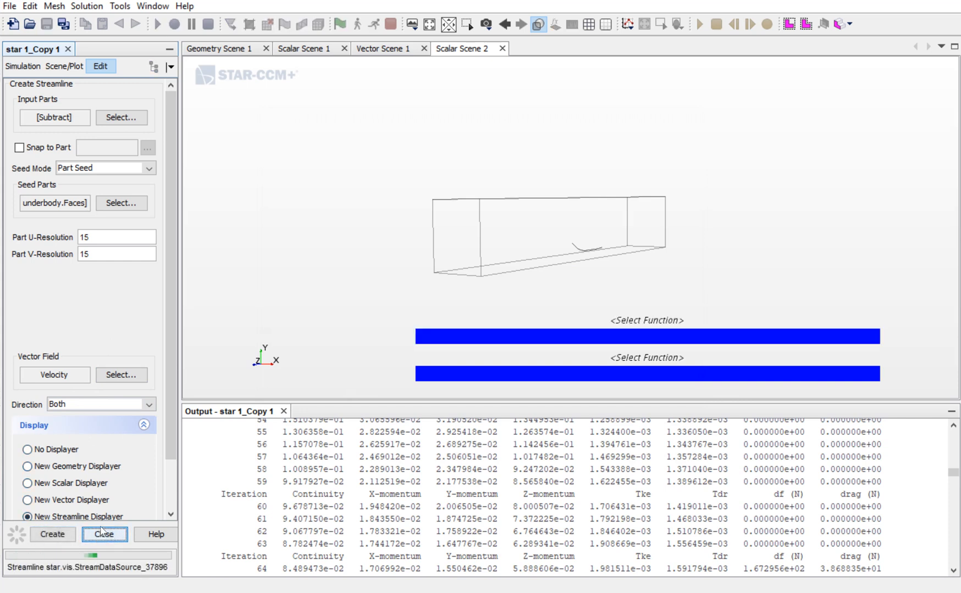
mouse_move(98, 501)
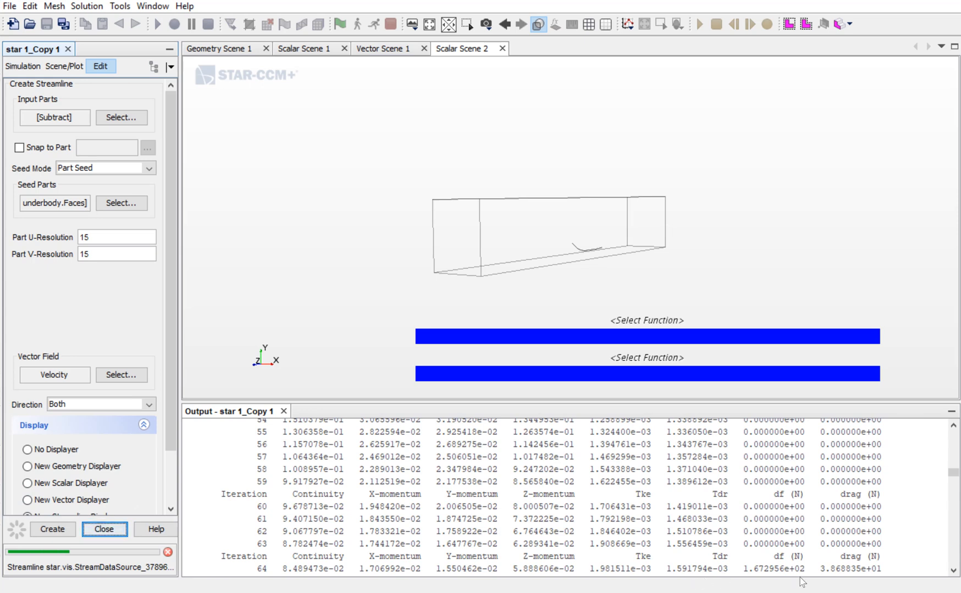
click(52, 534)
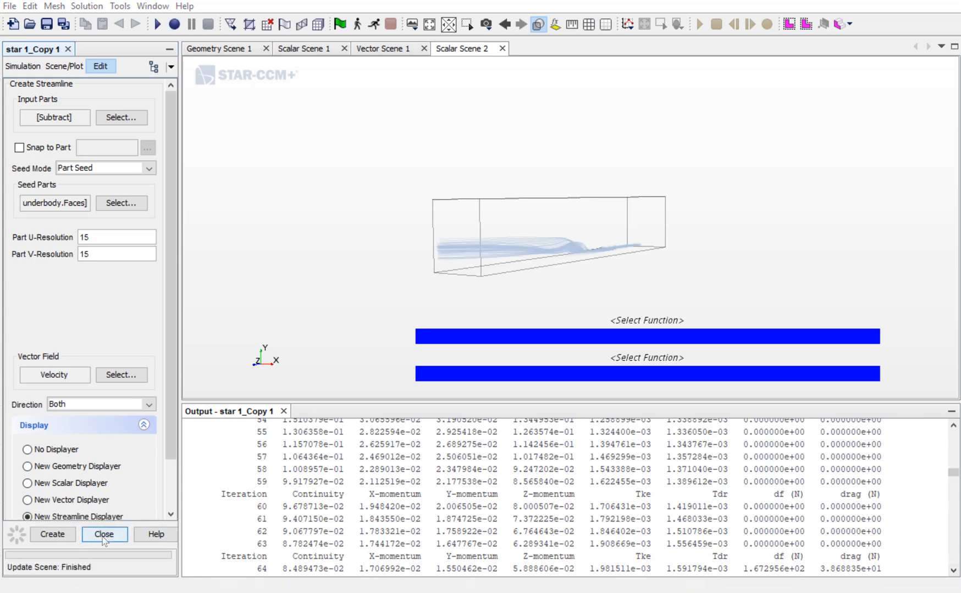
click(105, 534)
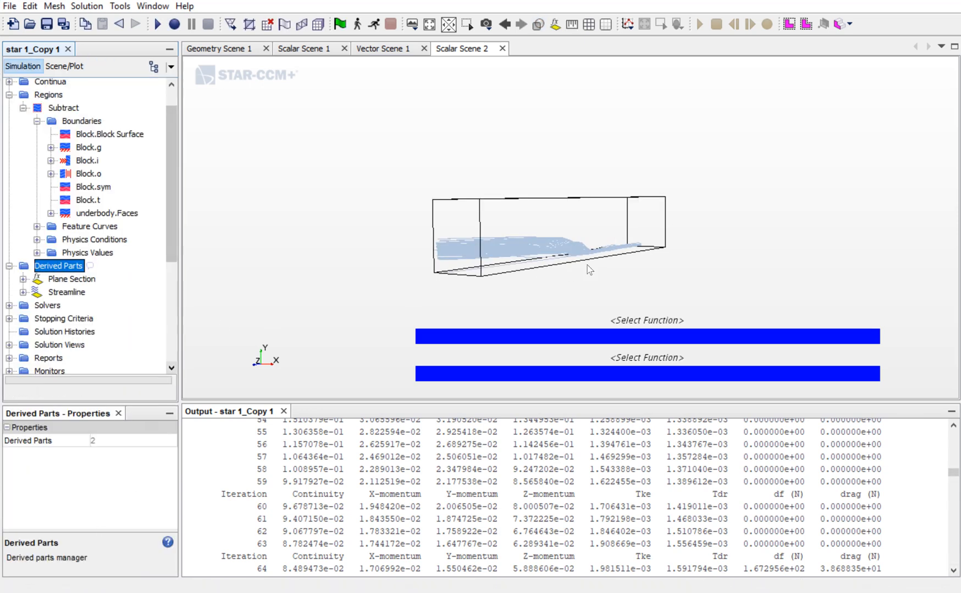
Add underbody.Faces to the Scalar 1 displayer's parts in Scalar Scene 2
scroll(up, 3)
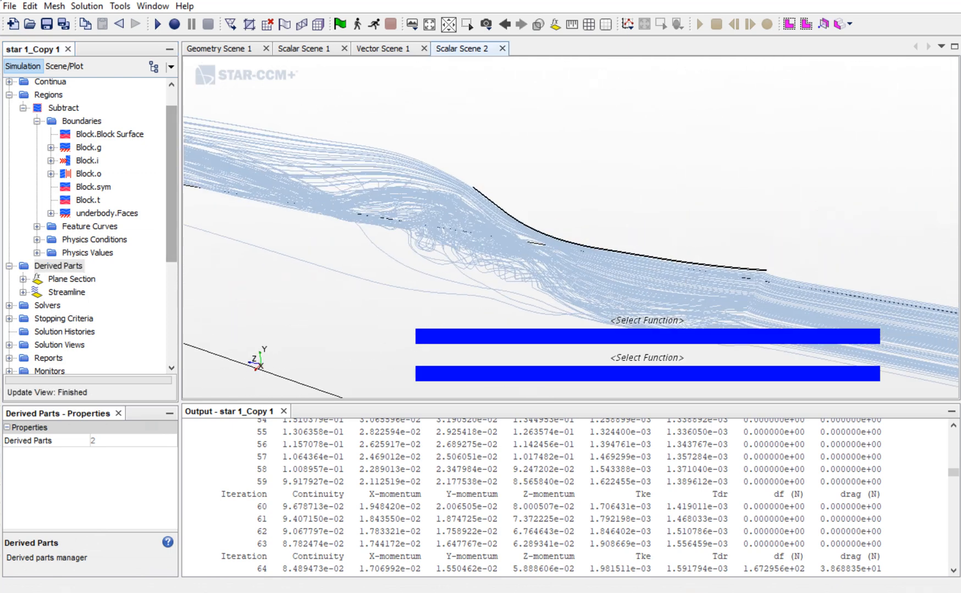
click(64, 66)
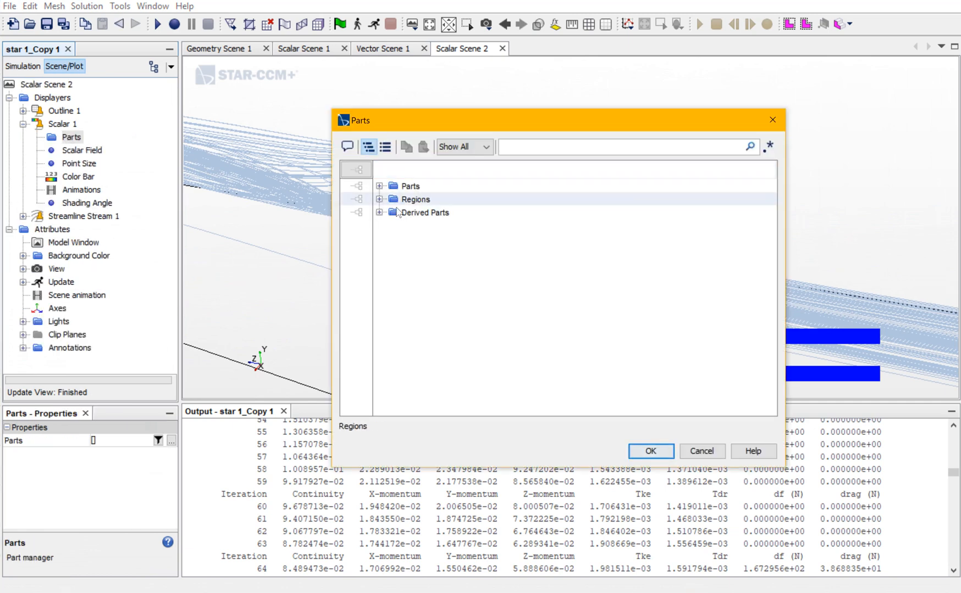
click(380, 199)
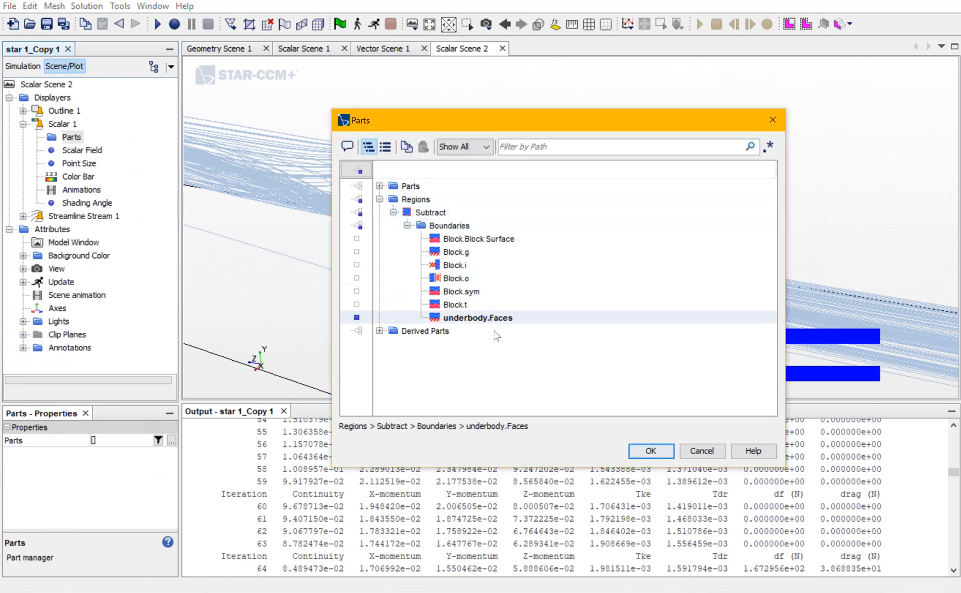
click(650, 450)
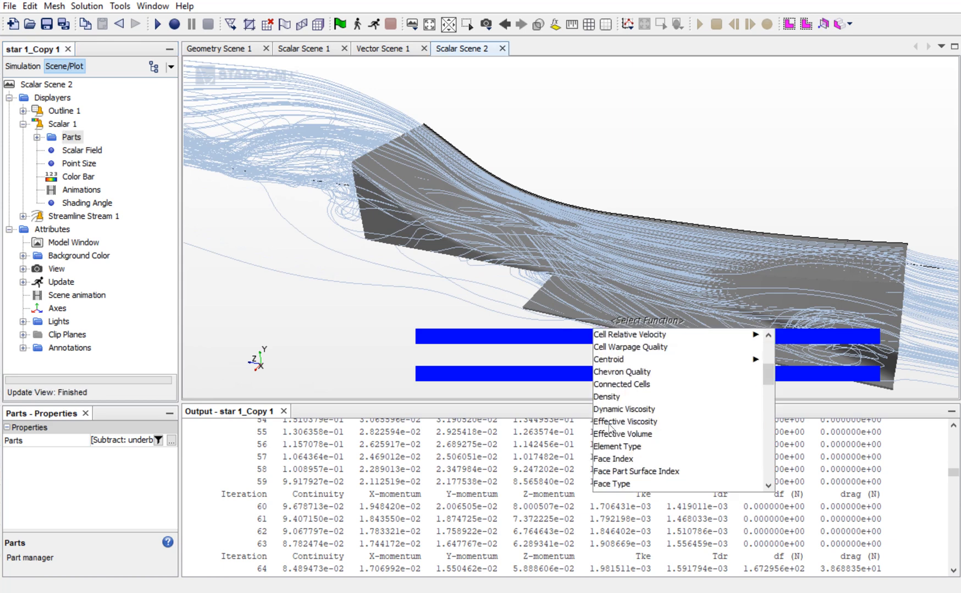
scroll(down, 3)
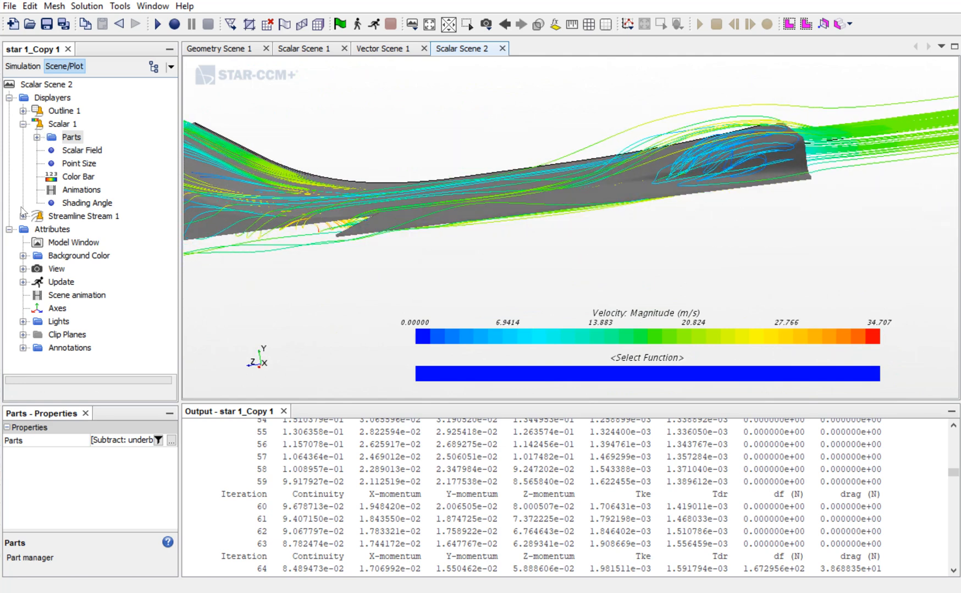
Set Streamline Stream 1 animation mode to Tracers, then play and stop it
click(23, 216)
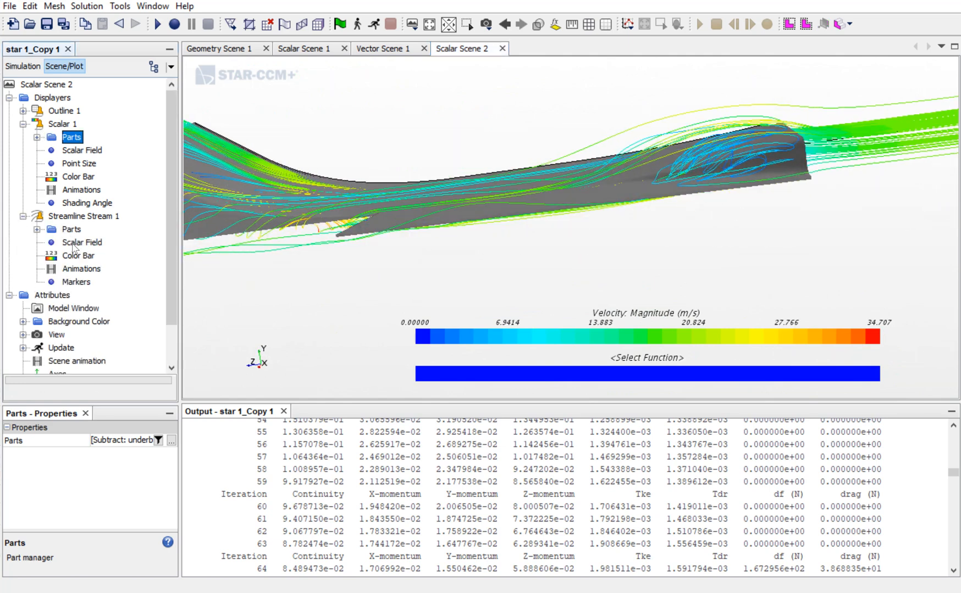
click(81, 269)
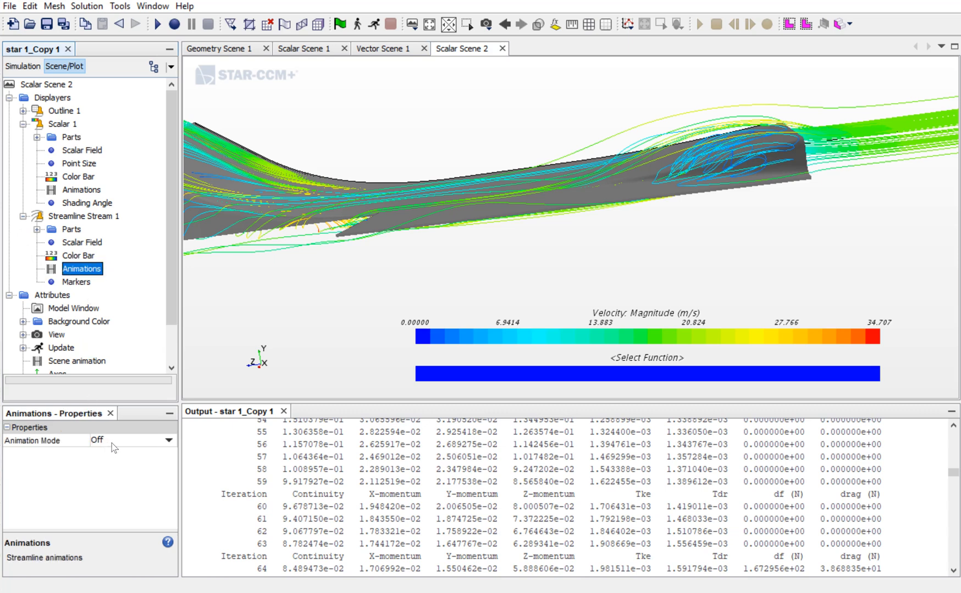
click(133, 440)
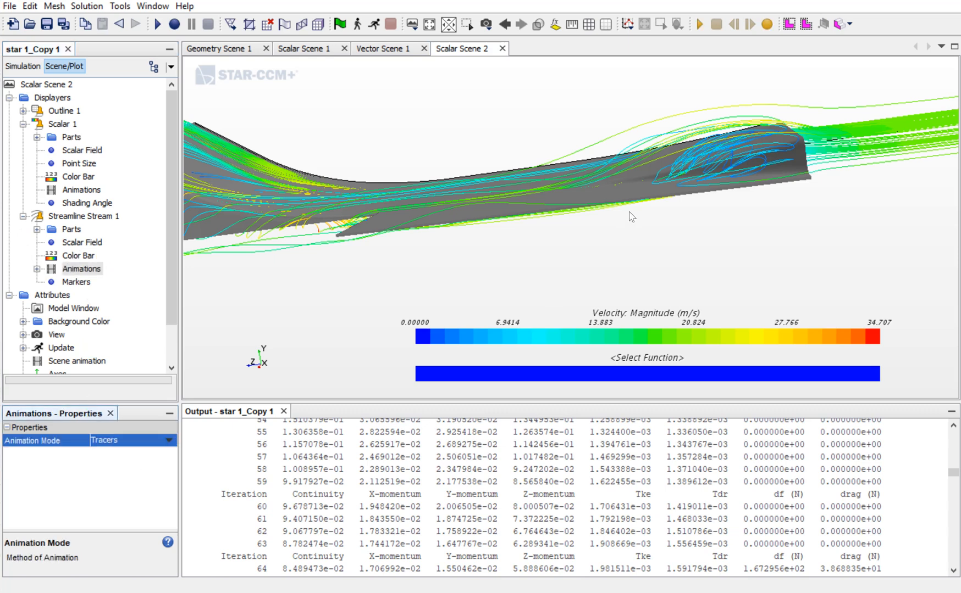
mouse_move(700, 23)
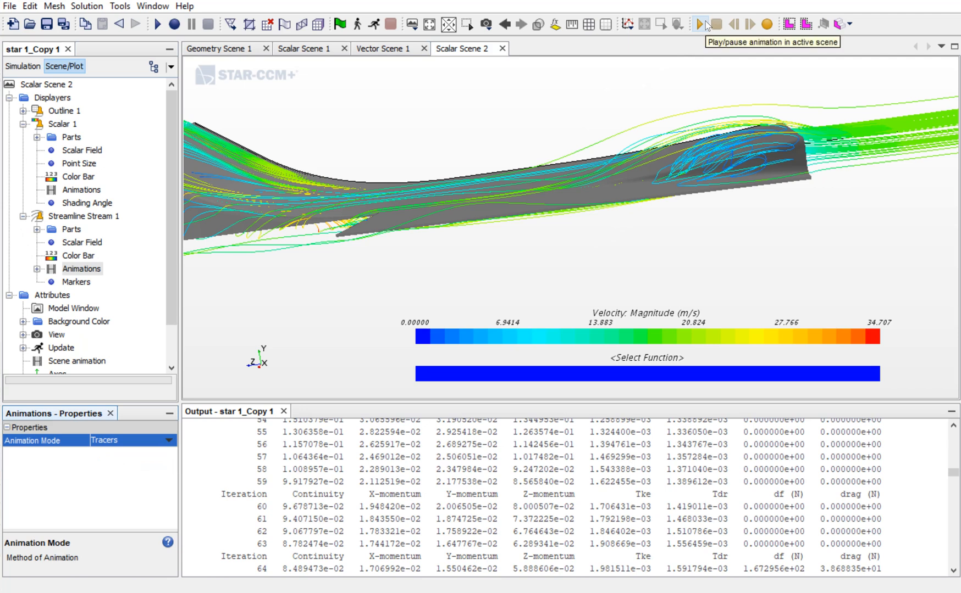
click(701, 24)
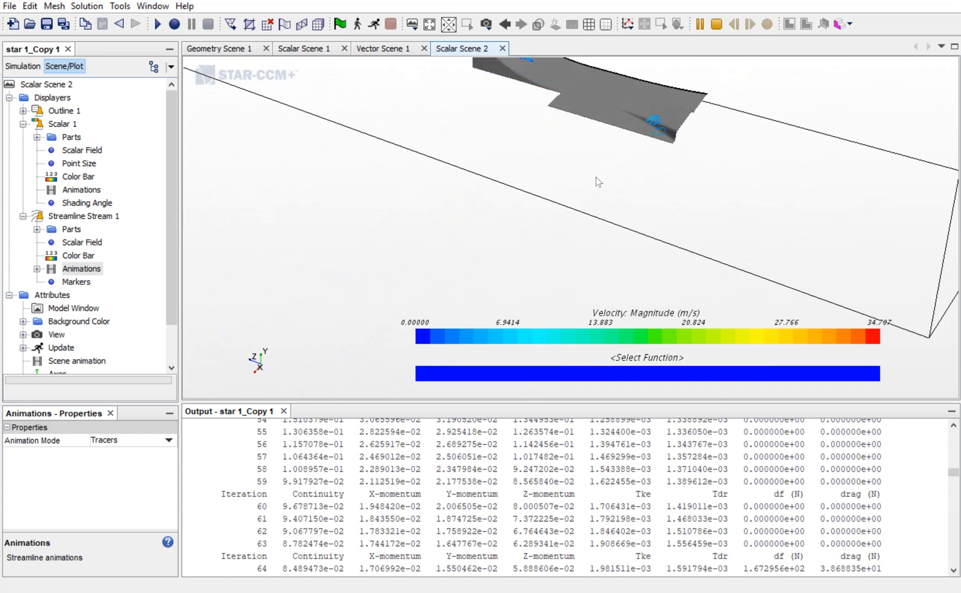
click(699, 23)
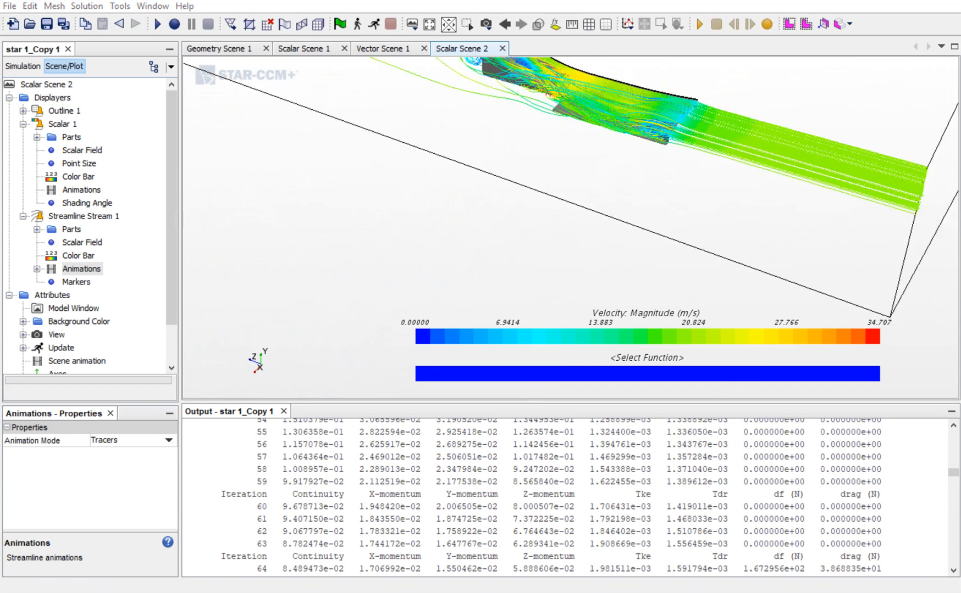
mouse_move(316, 147)
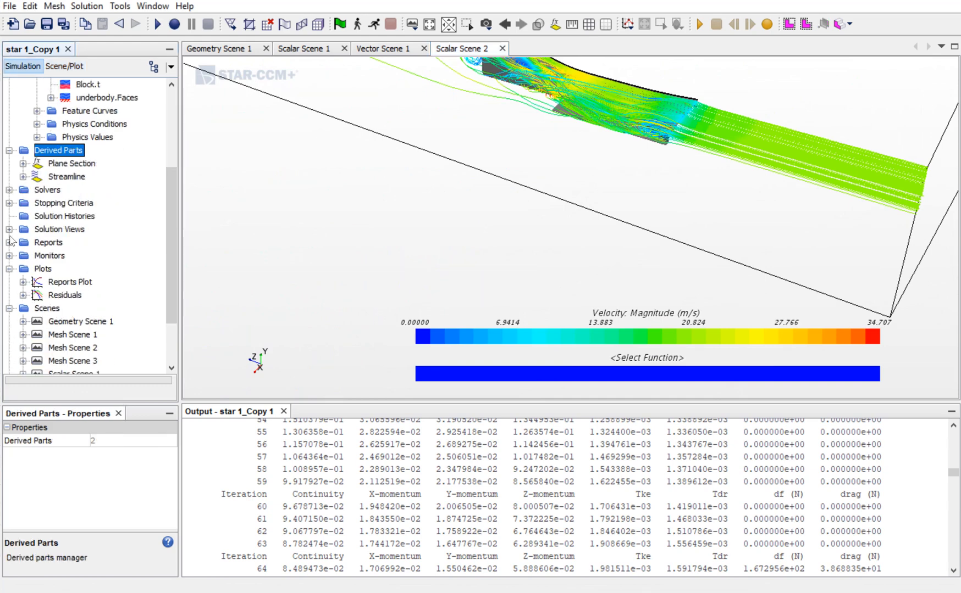
Run the df report (about 132.7 N) and drag report (34.93 N), then view drag results
click(10, 242)
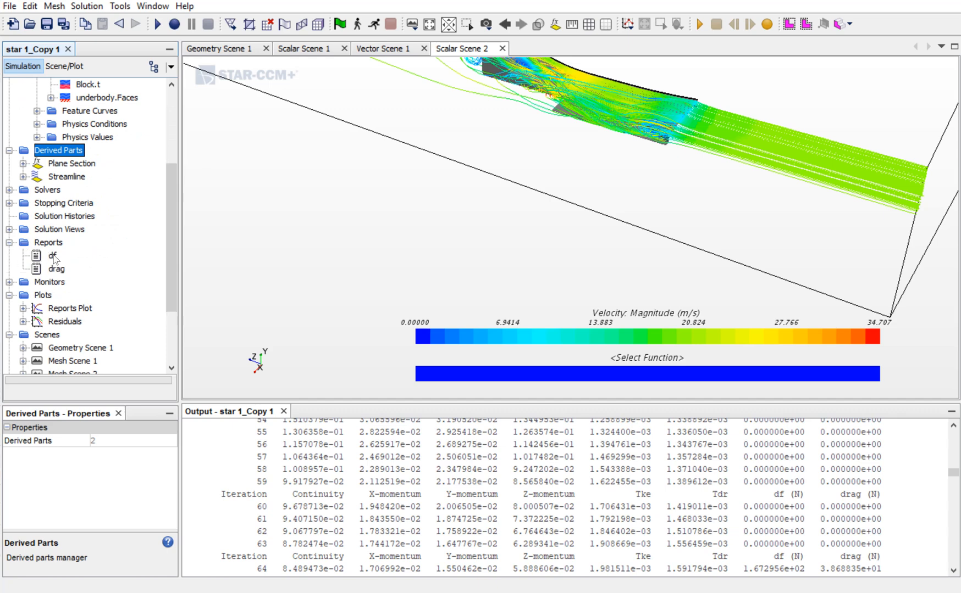
click(52, 255)
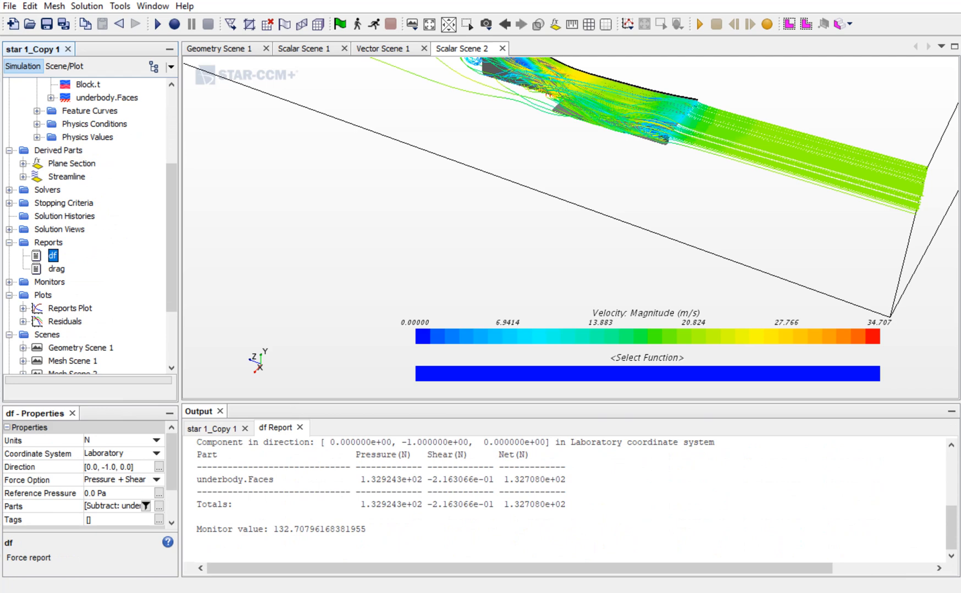
mouse_move(58, 274)
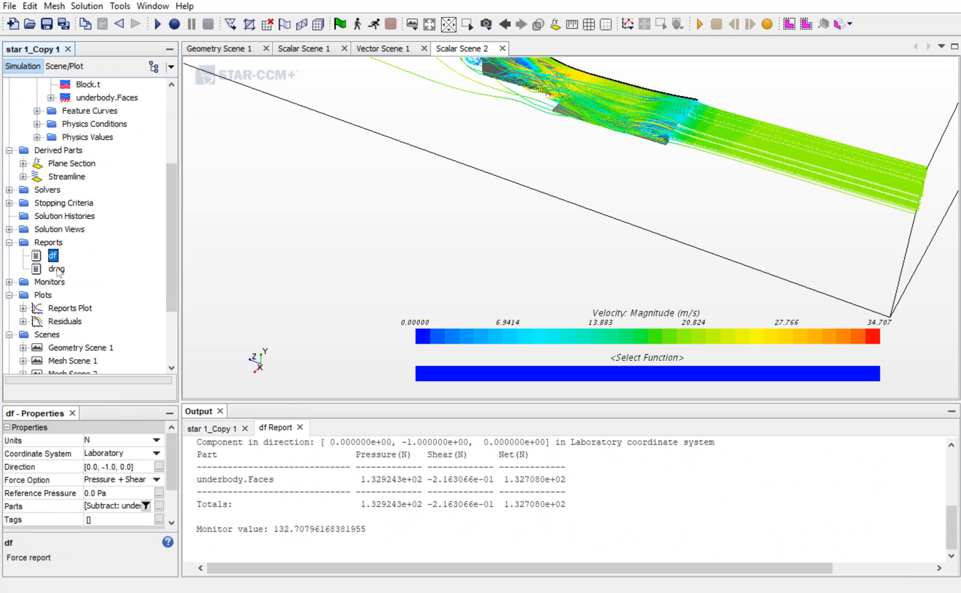
click(57, 269)
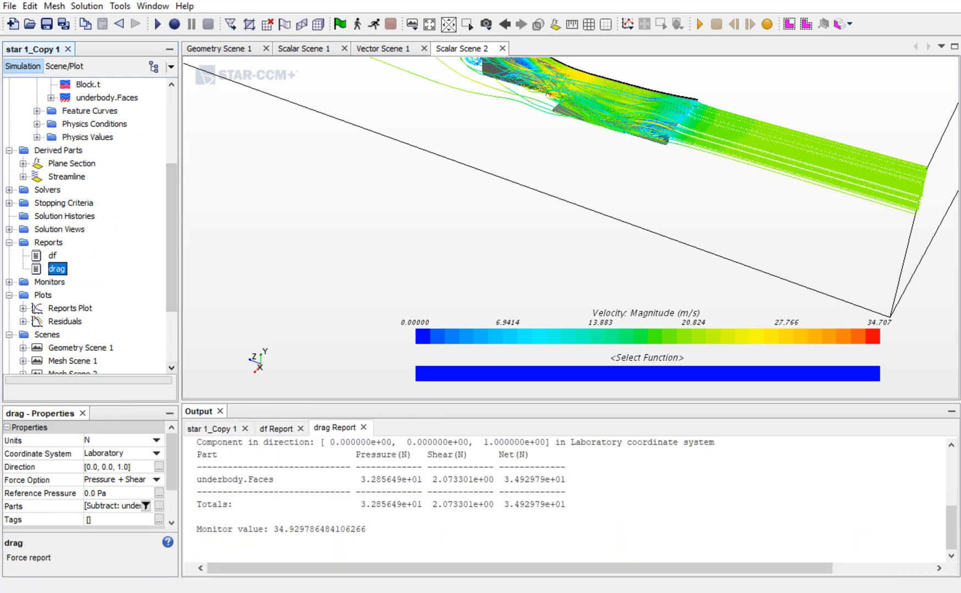
mouse_move(570, 198)
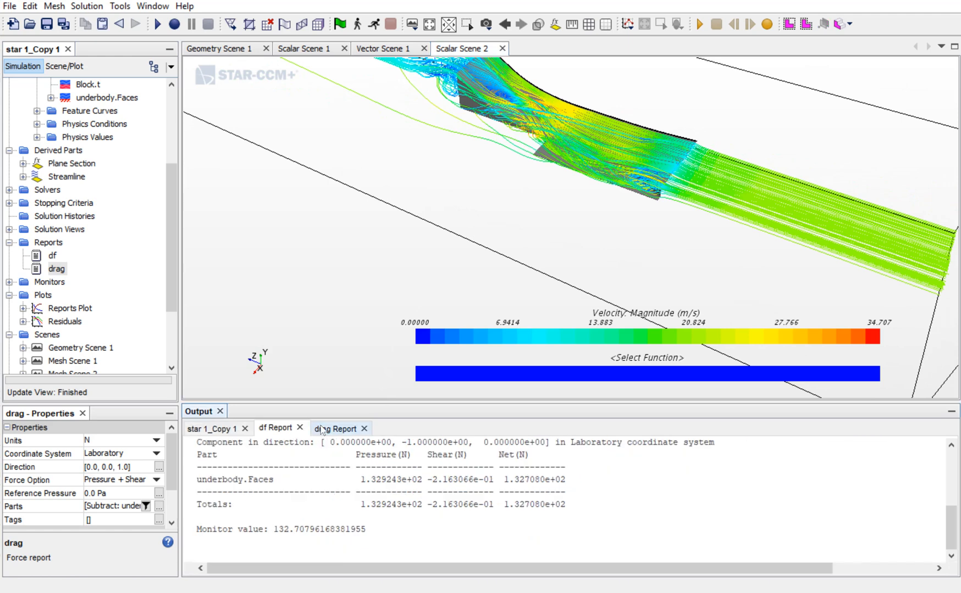
click(336, 427)
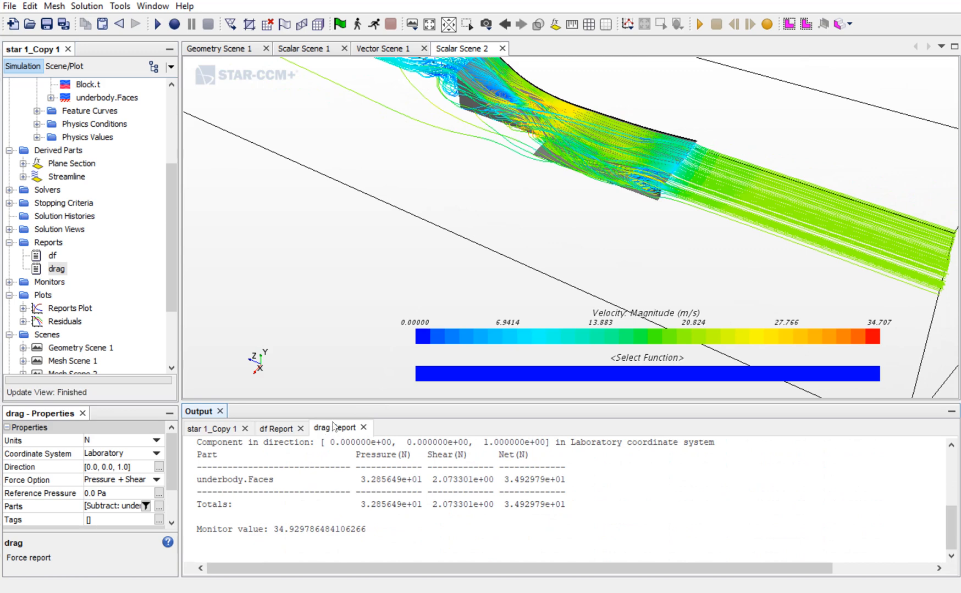
mouse_move(525, 212)
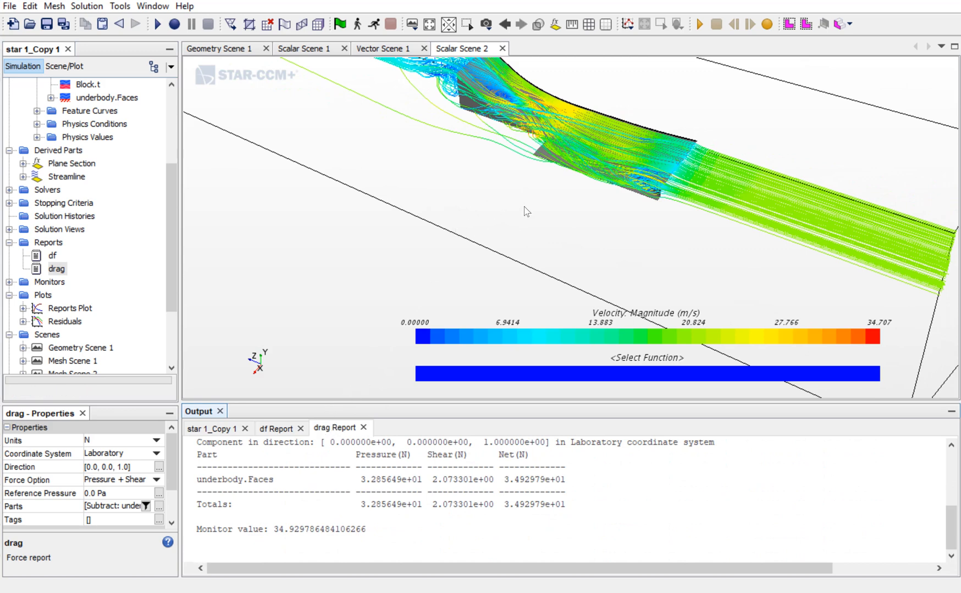